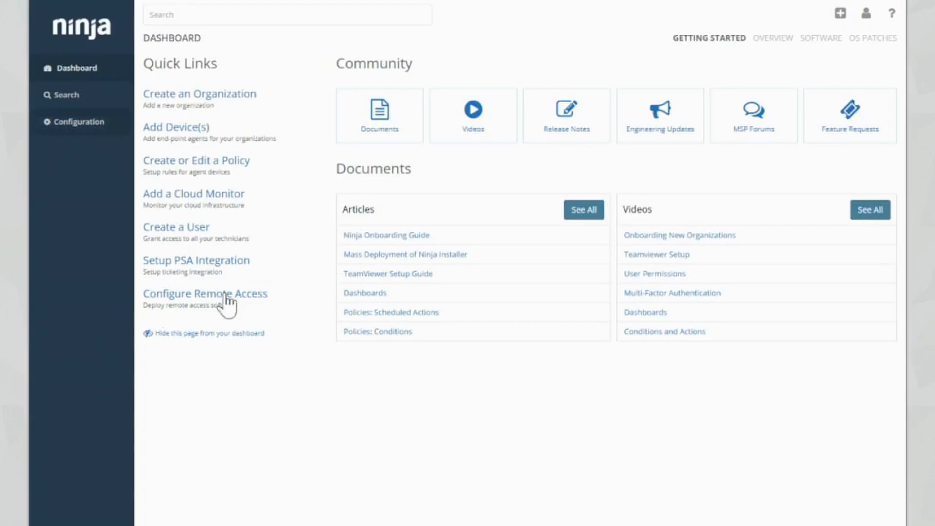
- Go to Configuration > Reports to list the four scheduled reports for Test Org
{"action": "left_click", "coordinate": [76, 123]}
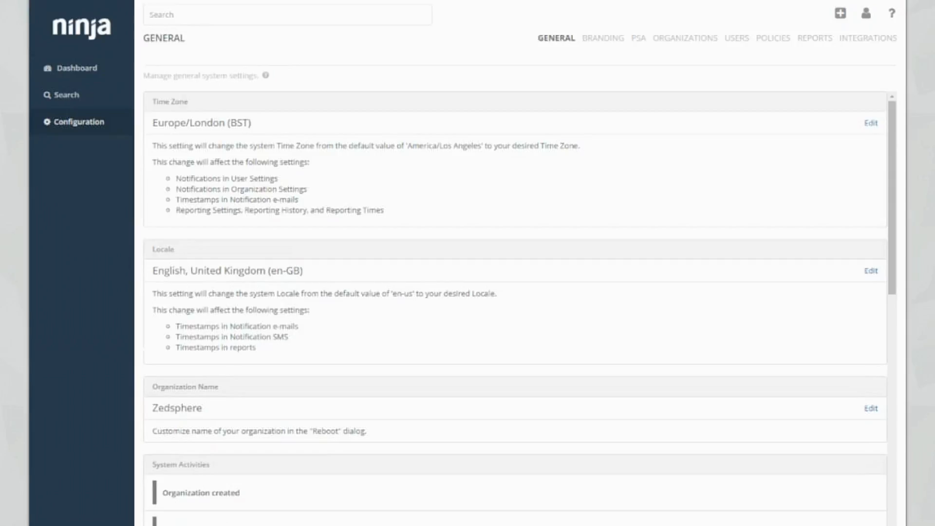
{"action": "left_click", "coordinate": [814, 38]}
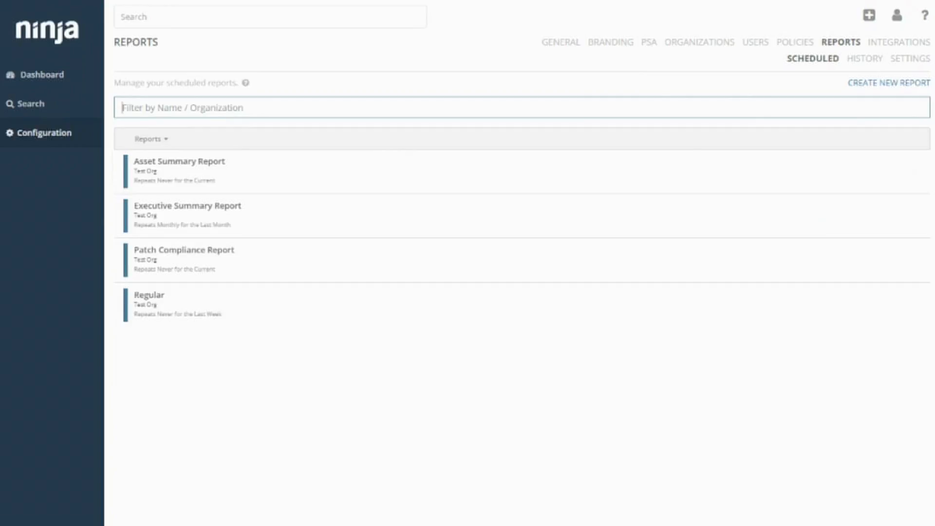
- Start a new report and review the blank editor's default regular, enabled, daily 9:00 AM fields
{"action": "left_click", "coordinate": [889, 84]}
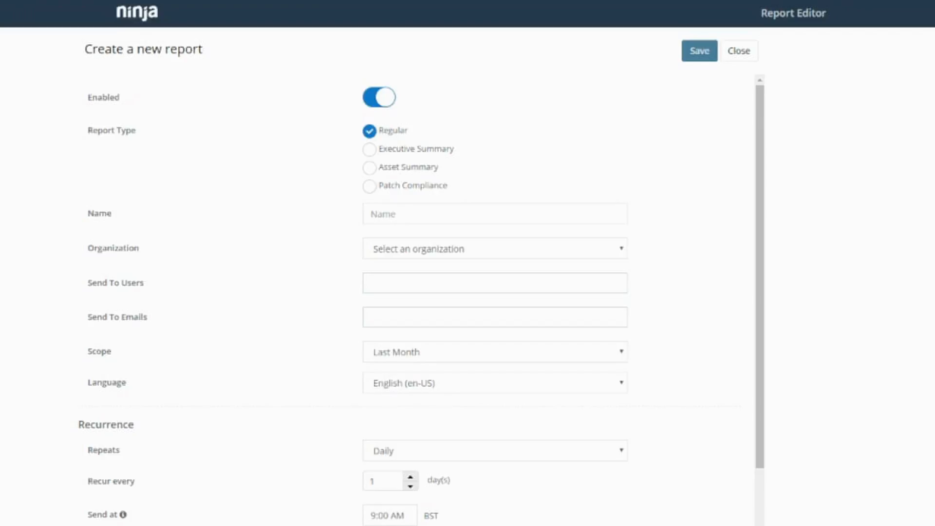
{"action": "scroll", "scroll_direction": "down", "scroll_amount": 3}
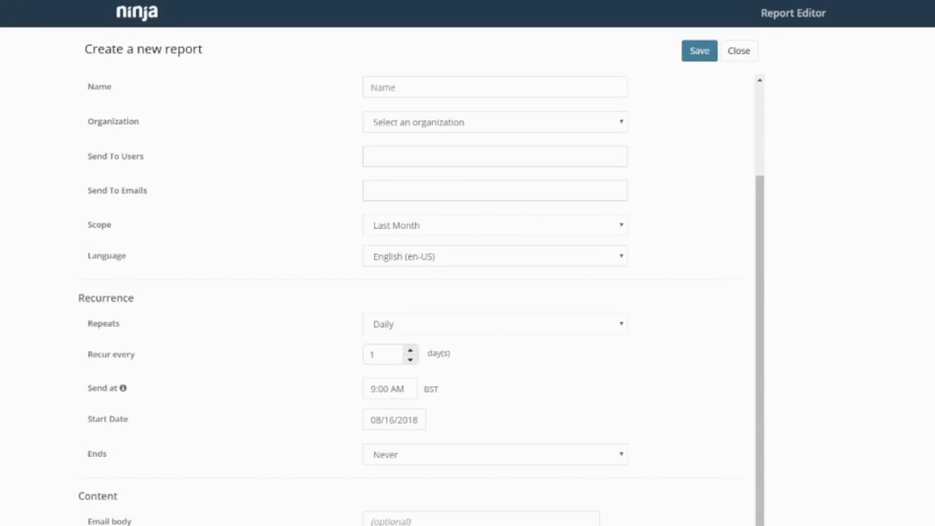
{"action": "left_click", "coordinate": [494, 122]}
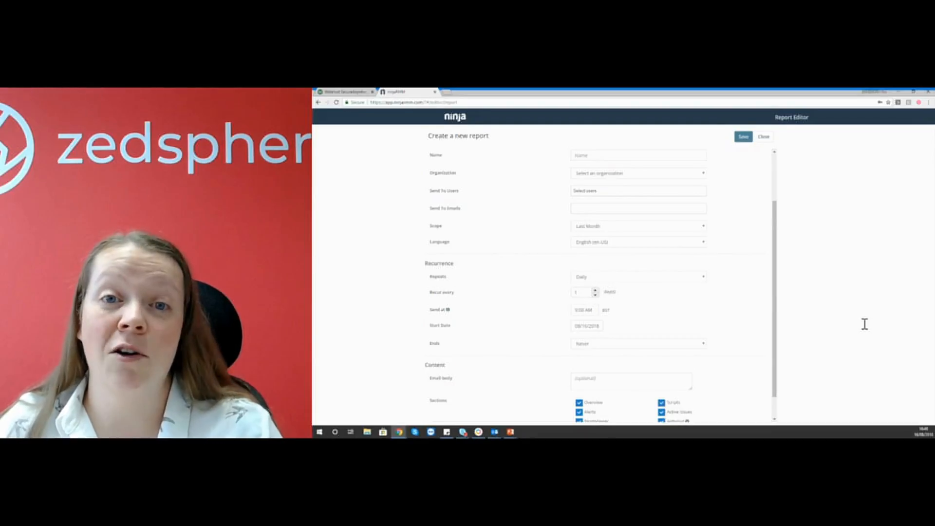
{"action": "mouse_move", "coordinate": [745, 401]}
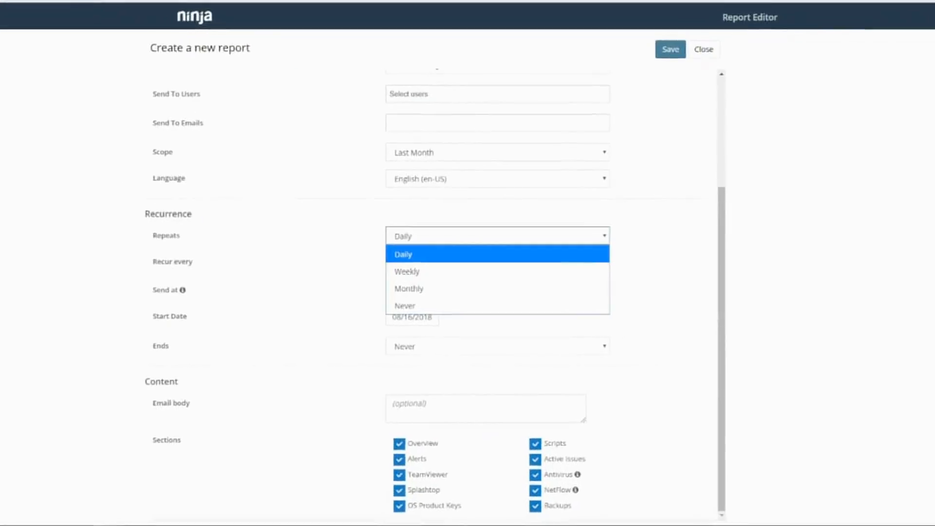
- Set the report's recurrence to repeat Monthly on day 1 at 9:00 AM, never ending
{"action": "left_click", "coordinate": [403, 255]}
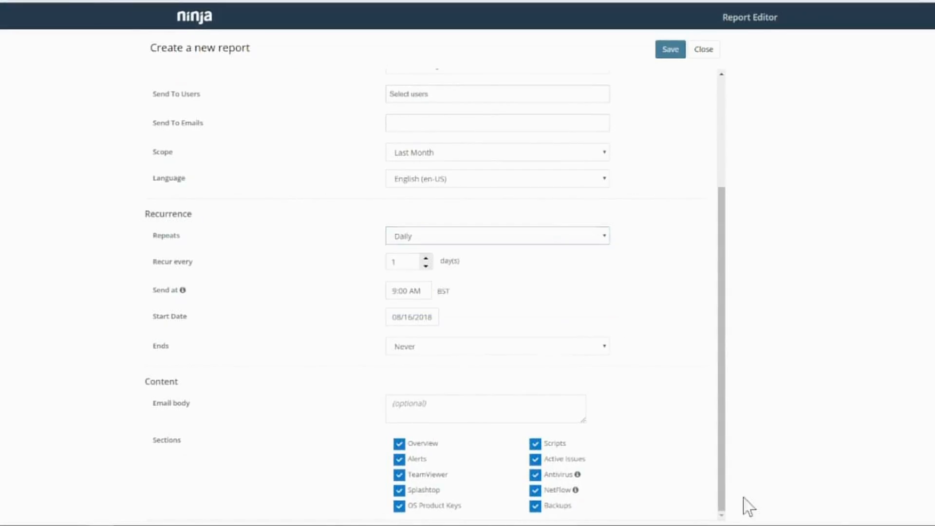
{"action": "left_click", "coordinate": [497, 152]}
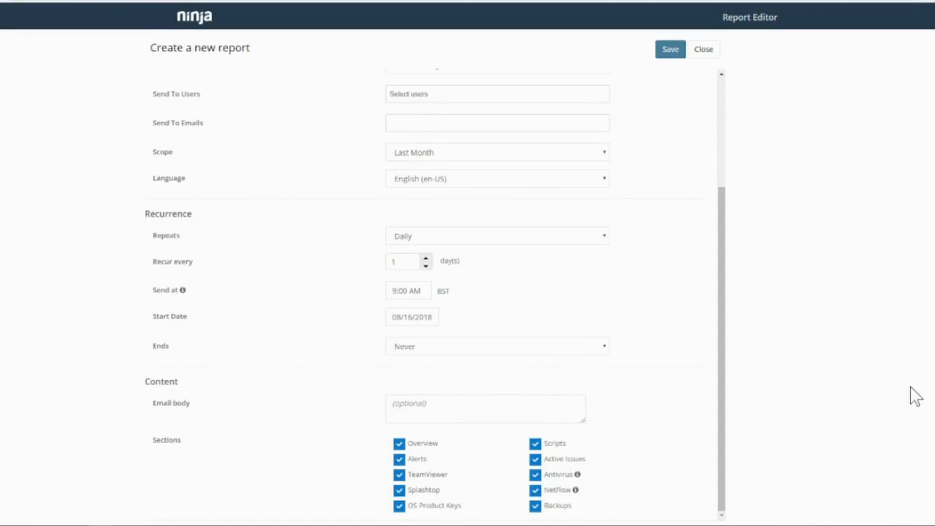
{"action": "mouse_move", "coordinate": [801, 473]}
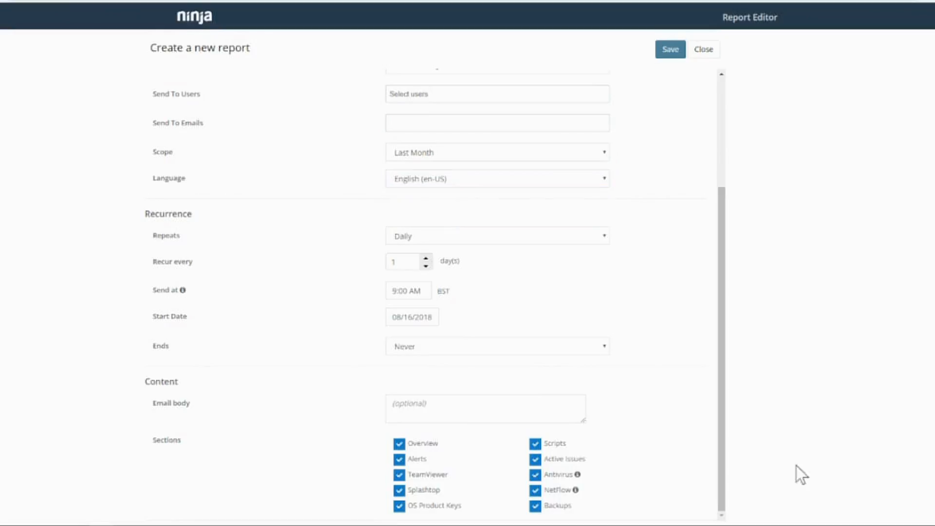
{"action": "left_click", "coordinate": [497, 235]}
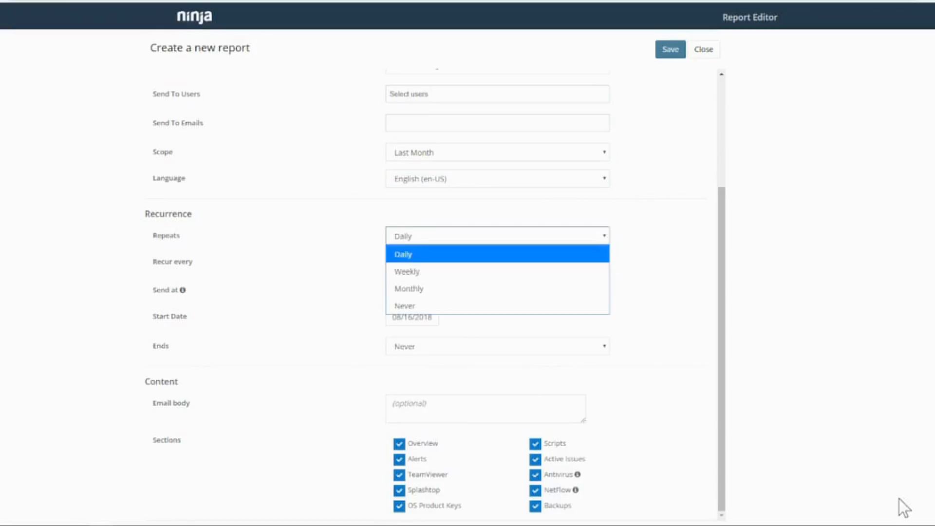
{"action": "left_click", "coordinate": [410, 289]}
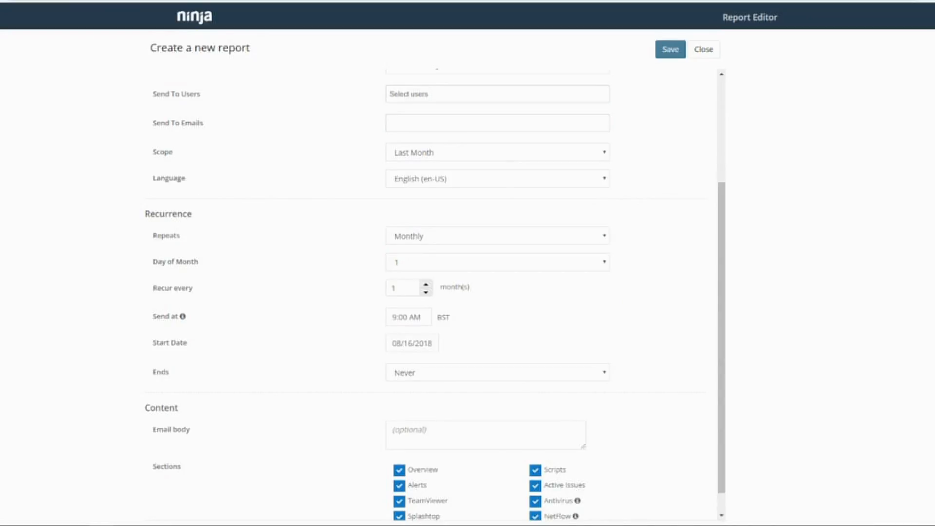
{"action": "scroll", "scroll_direction": "down", "scroll_amount": 3}
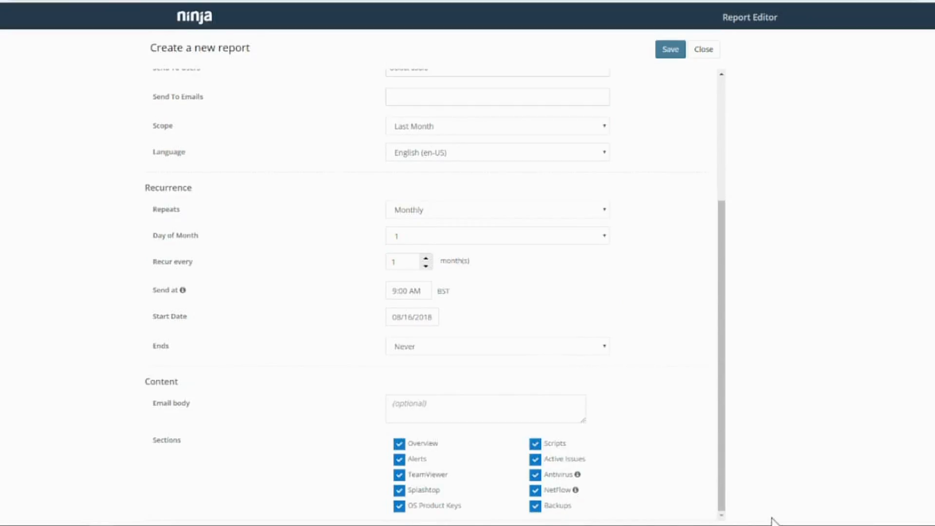
{"action": "mouse_move", "coordinate": [787, 517]}
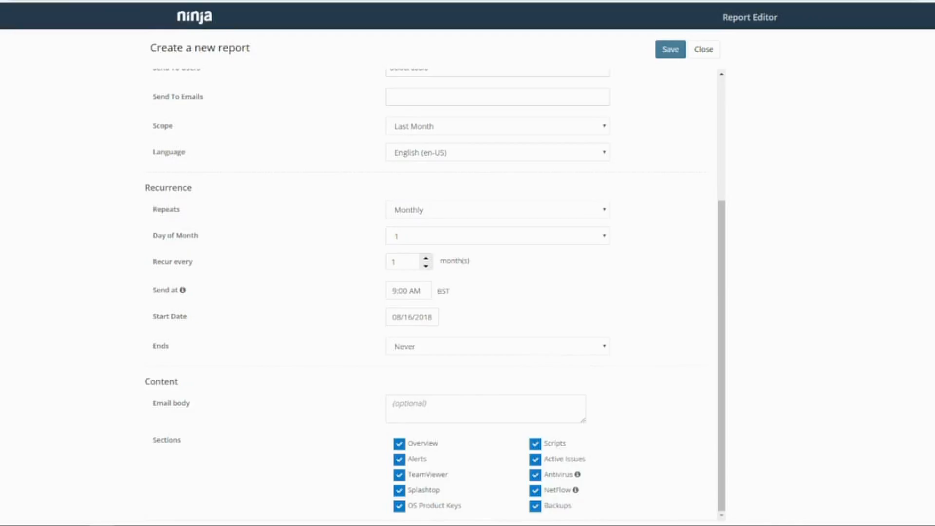
{"action": "left_click", "coordinate": [497, 345]}
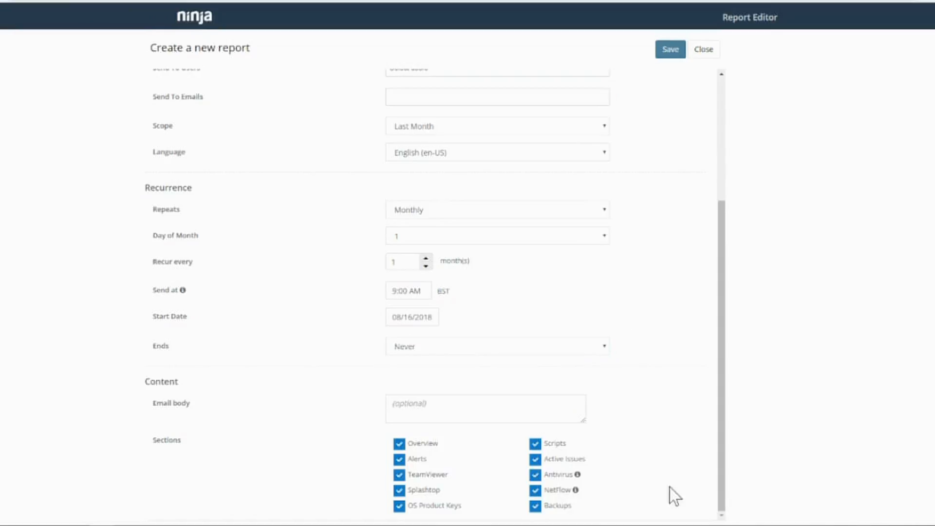
{"action": "mouse_move", "coordinate": [674, 500]}
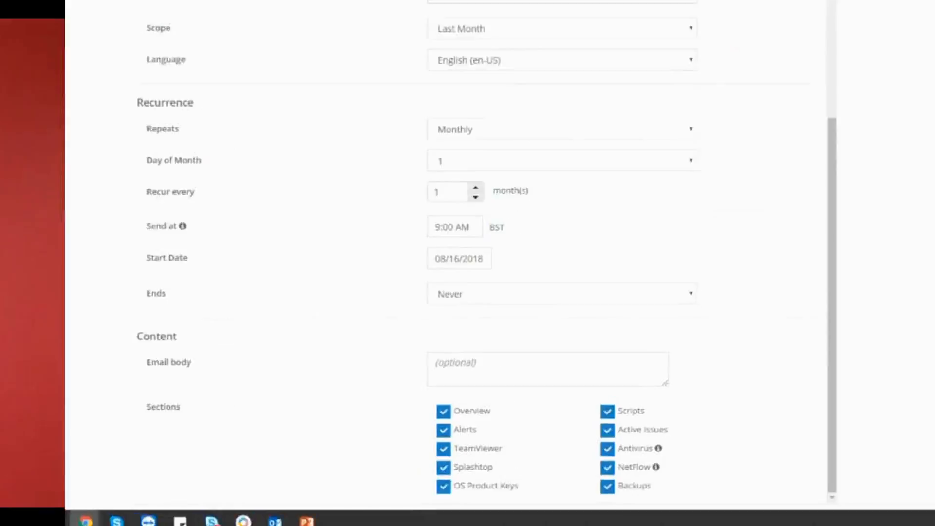
- Review the Executive Summary report type's sections in the editor
{"action": "scroll", "scroll_direction": "down", "scroll_amount": 3}
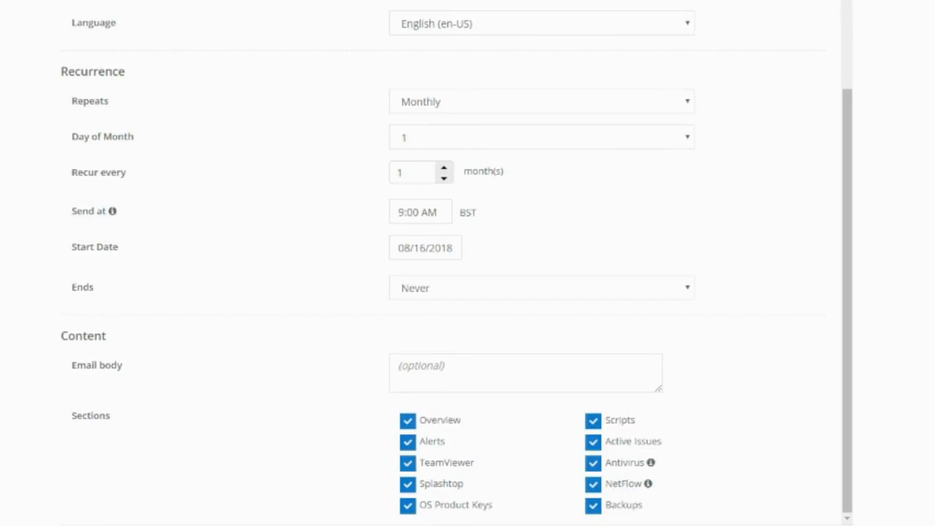
{"action": "scroll", "scroll_direction": "up", "scroll_amount": 3}
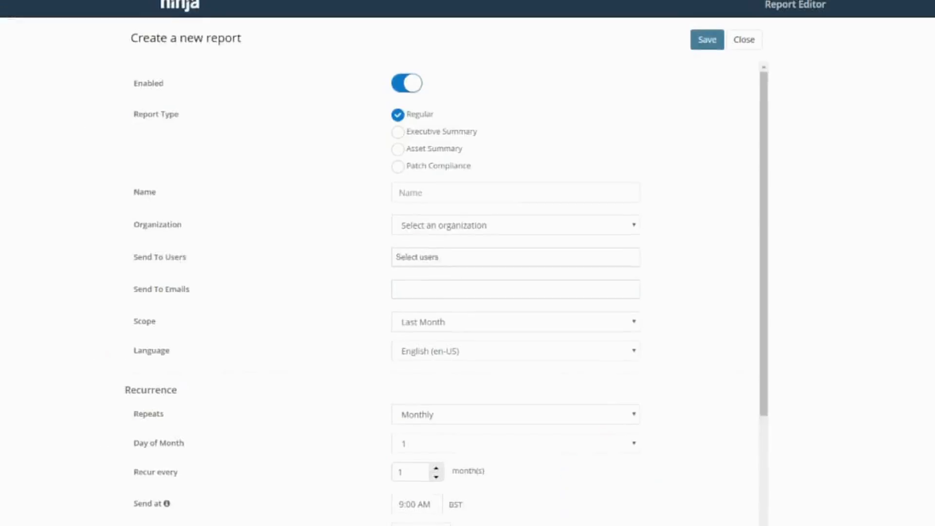
{"action": "scroll", "scroll_direction": "down", "scroll_amount": 3}
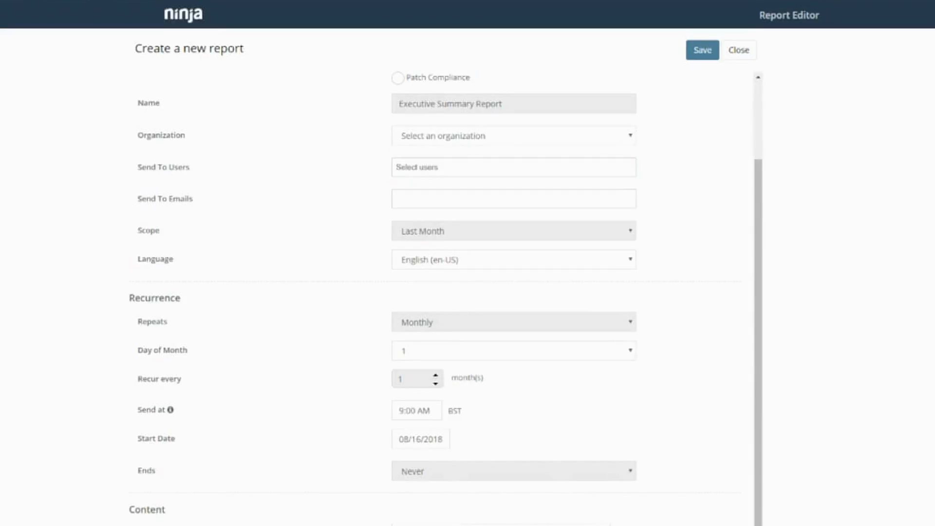
{"action": "scroll", "scroll_direction": "up", "scroll_amount": 3}
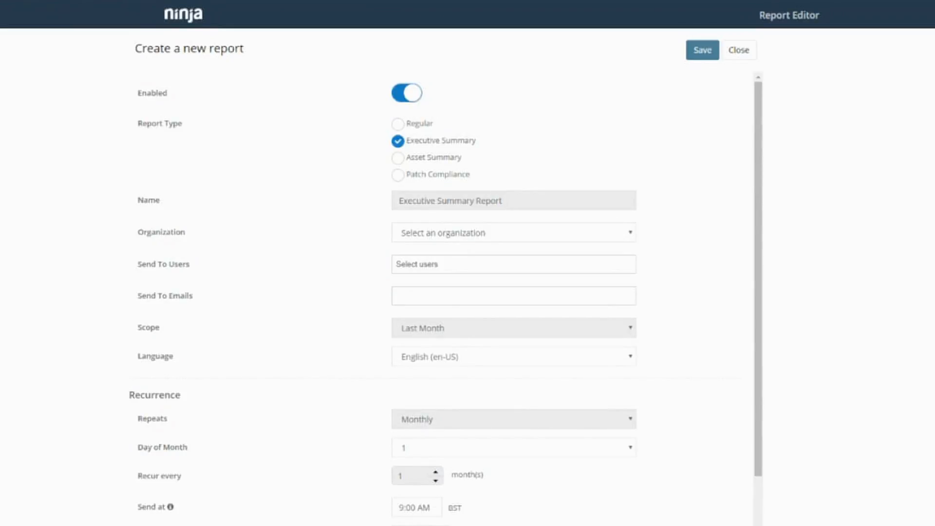
- Switch the report type to Asset Summary, review its sections, then leave the editor
{"action": "left_click", "coordinate": [398, 158]}
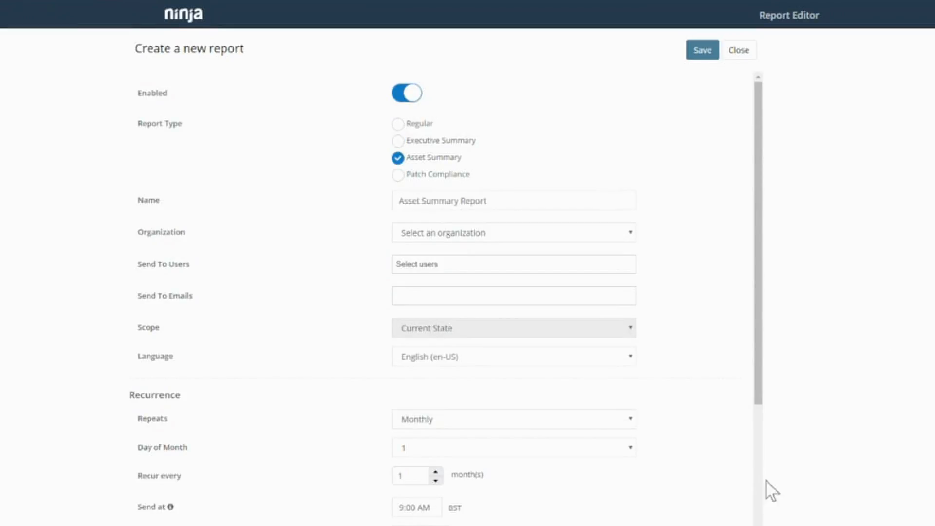
{"action": "scroll", "scroll_direction": "down", "scroll_amount": 3}
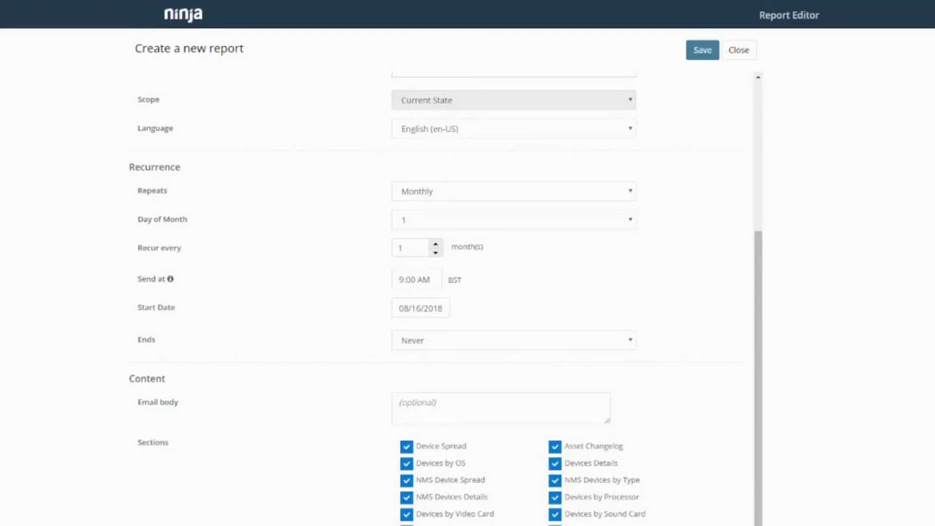
{"action": "scroll", "scroll_direction": "up", "scroll_amount": 3}
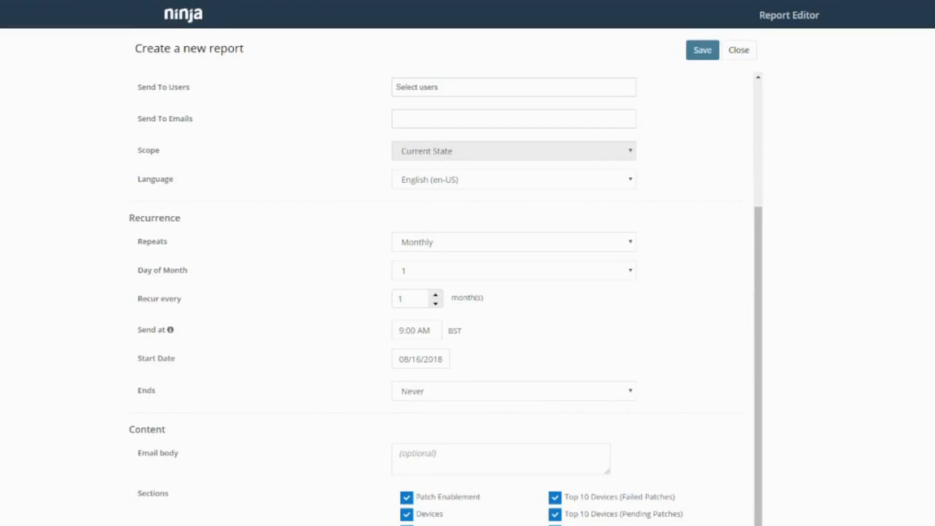
{"action": "left_click", "coordinate": [738, 50]}
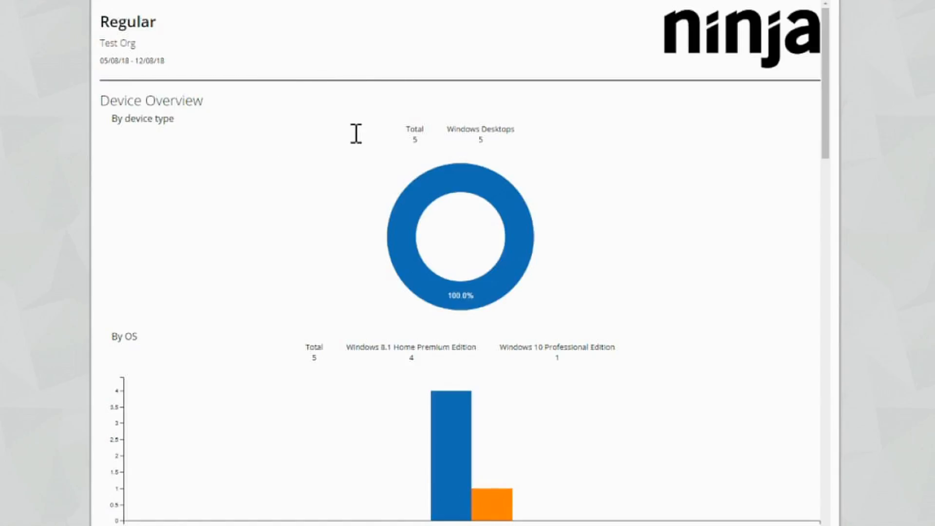
{"action": "mouse_move", "coordinate": [425, 170]}
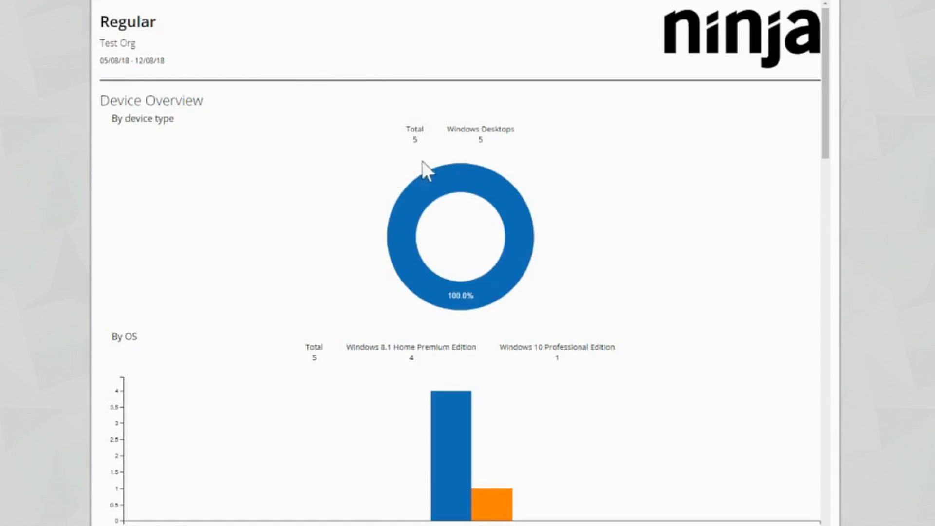
{"action": "mouse_move", "coordinate": [433, 183]}
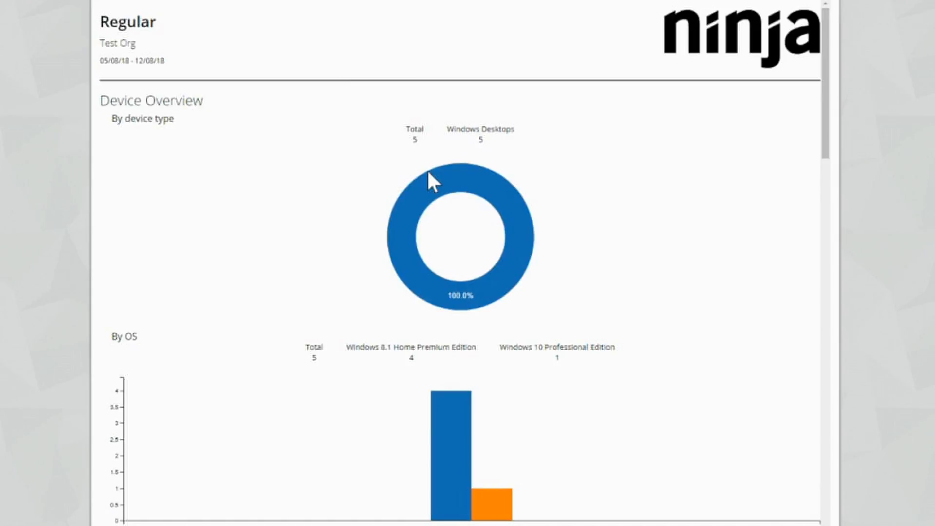
{"action": "mouse_move", "coordinate": [839, 318]}
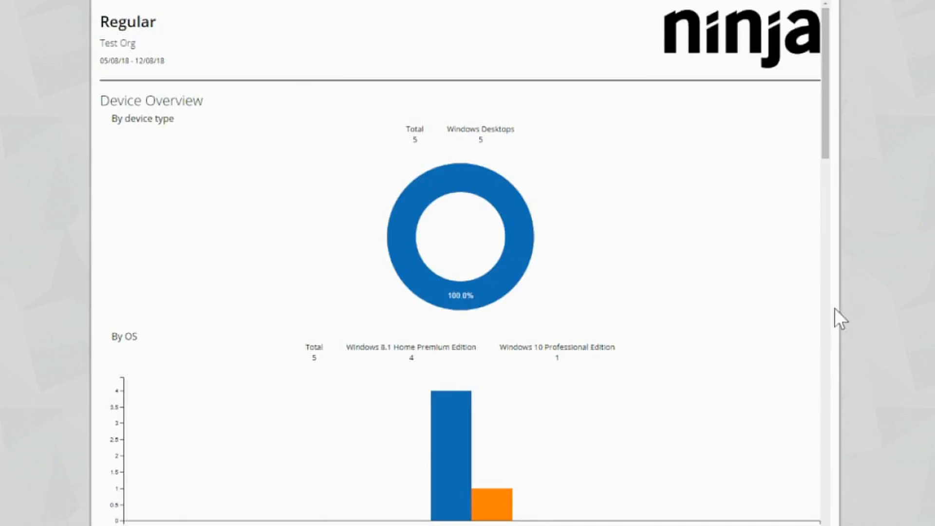
{"action": "mouse_move", "coordinate": [459, 197]}
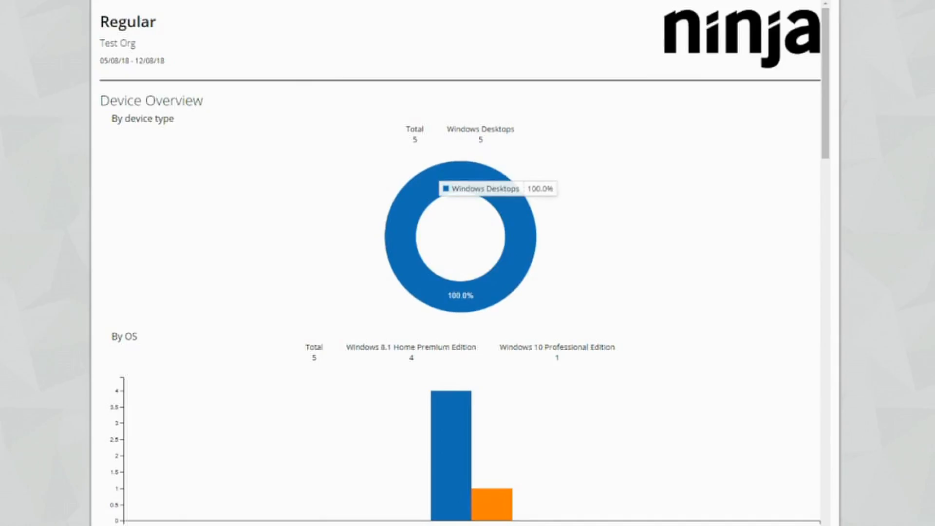
- Scroll the Regular report through the Anti-Virus charts to the Anti-Virus Deployments and Product Keys tables
{"action": "scroll", "scroll_direction": "down", "scroll_amount": 3}
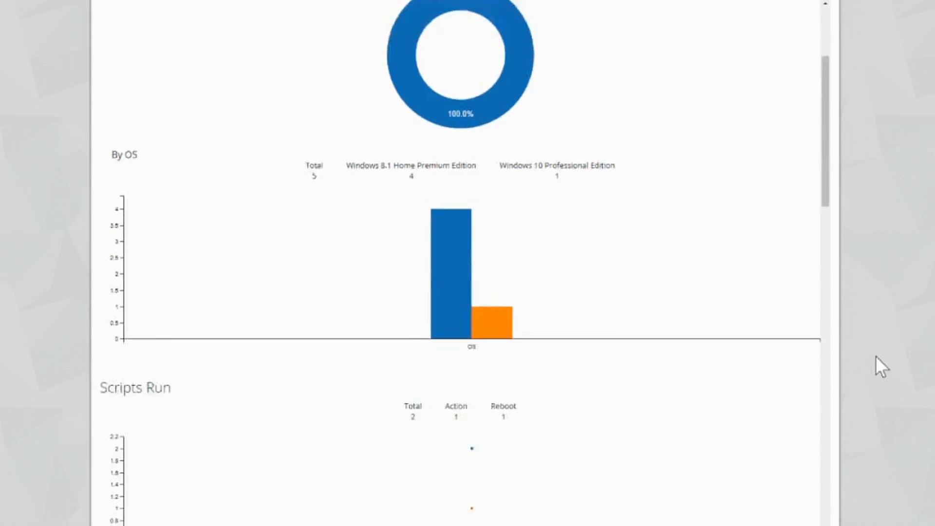
{"action": "scroll", "scroll_direction": "down", "scroll_amount": 3}
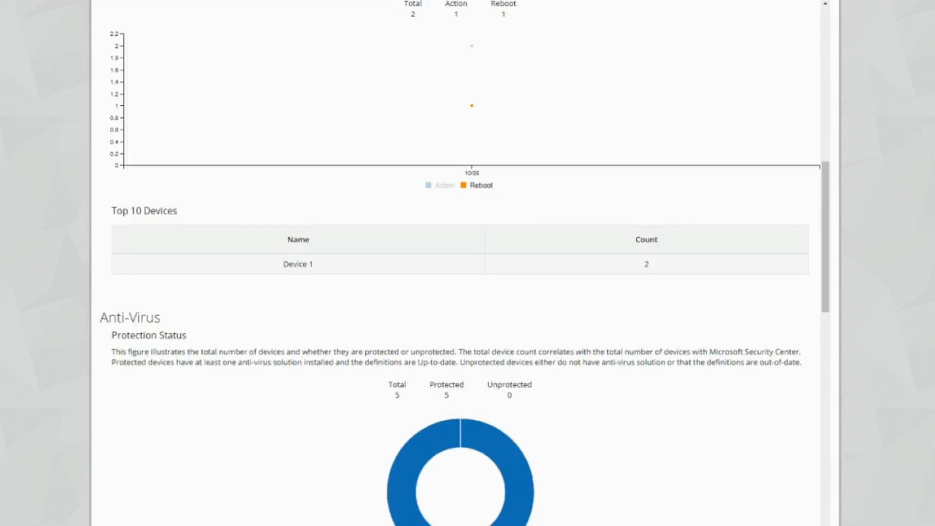
{"action": "scroll", "scroll_direction": "down", "scroll_amount": 3}
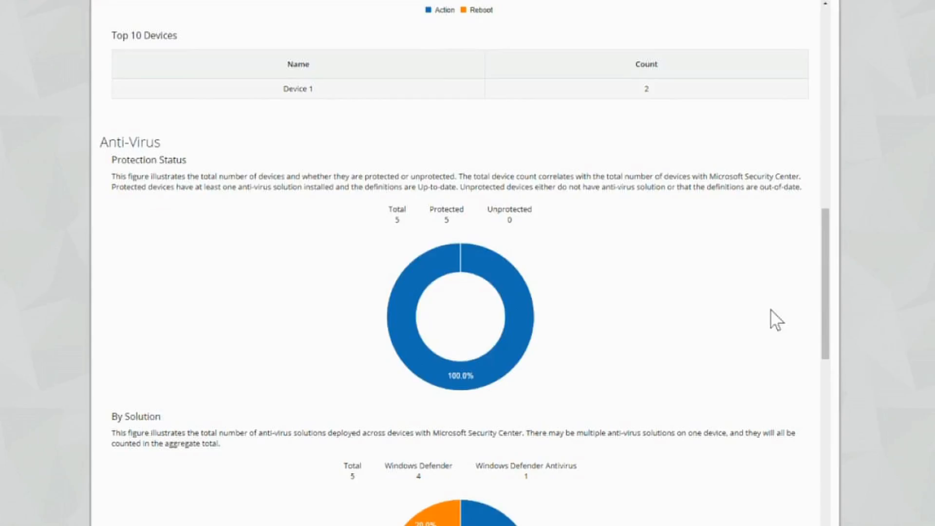
{"action": "scroll", "scroll_direction": "down", "scroll_amount": 3}
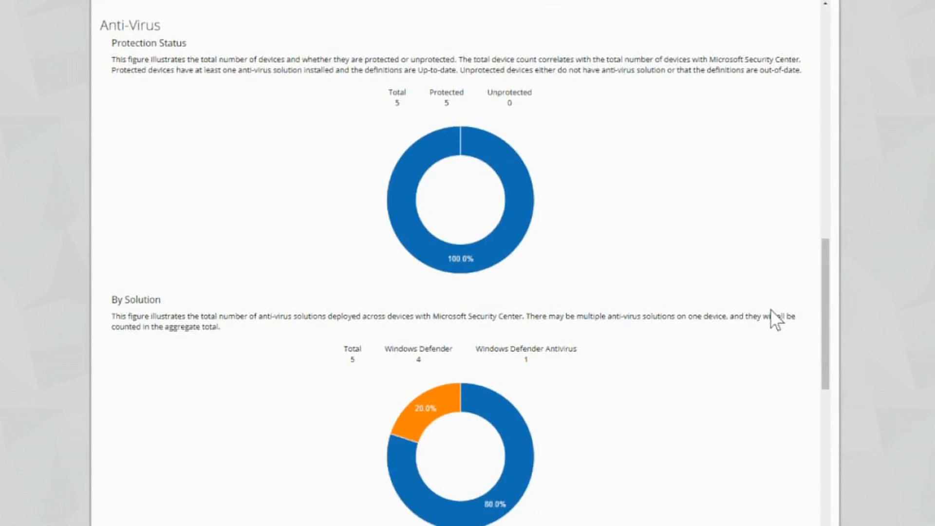
{"action": "mouse_move", "coordinate": [874, 336]}
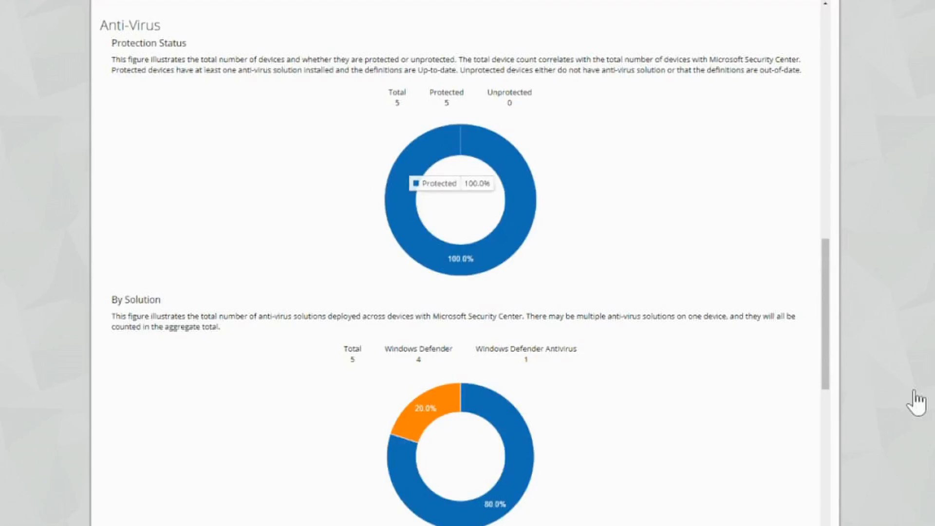
{"action": "mouse_move", "coordinate": [809, 424]}
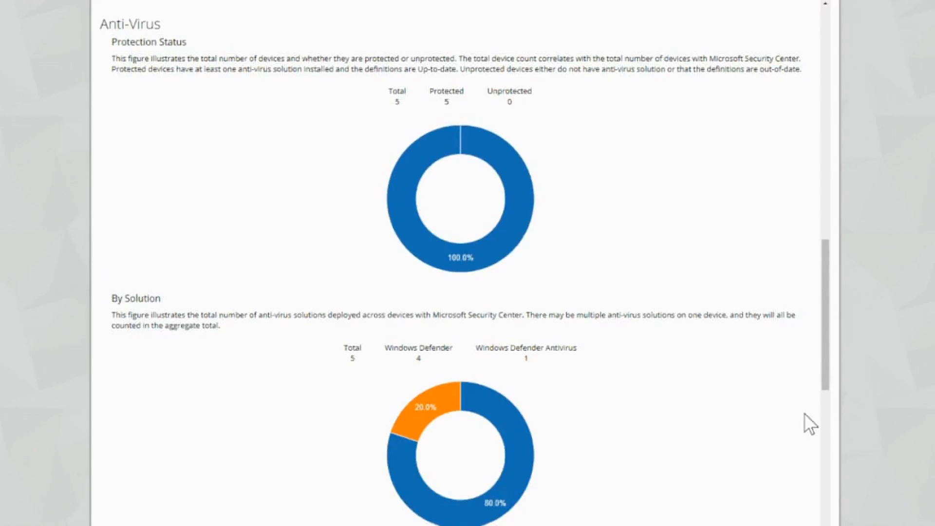
{"action": "scroll", "scroll_direction": "down", "scroll_amount": 3}
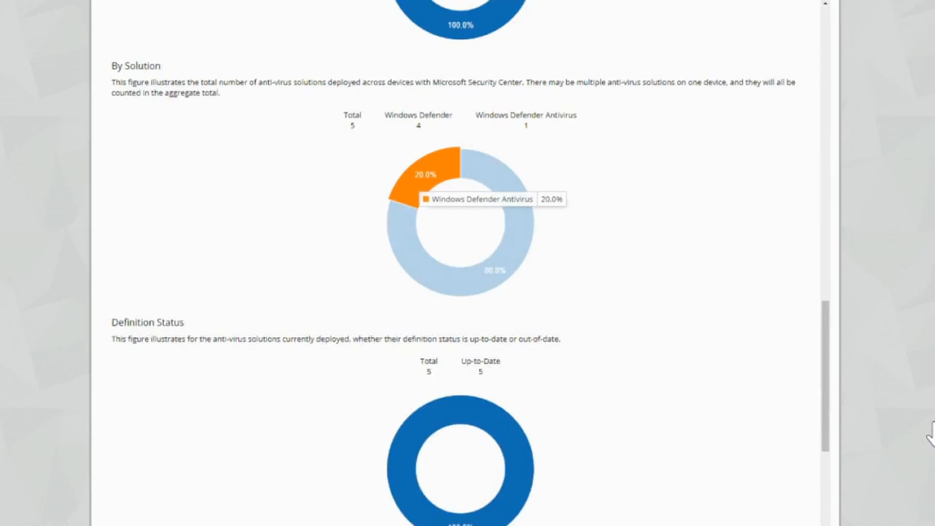
{"action": "scroll", "scroll_direction": "down", "scroll_amount": 3}
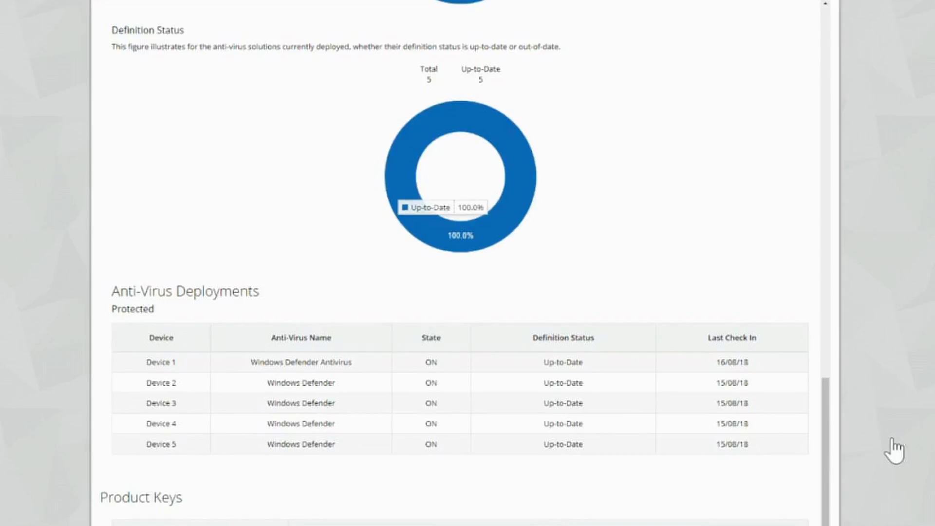
{"action": "scroll", "scroll_direction": "down", "scroll_amount": 3}
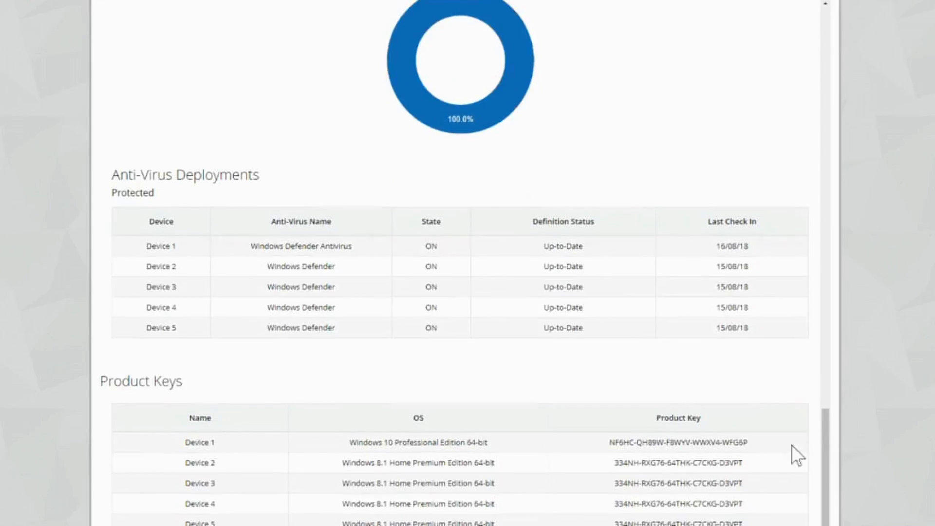
{"action": "mouse_move", "coordinate": [740, 427]}
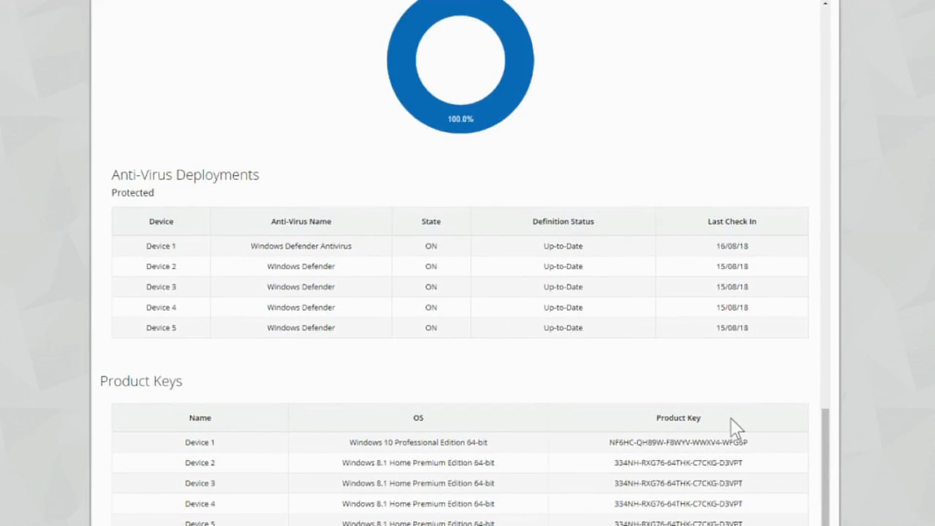
{"action": "mouse_move", "coordinate": [776, 522]}
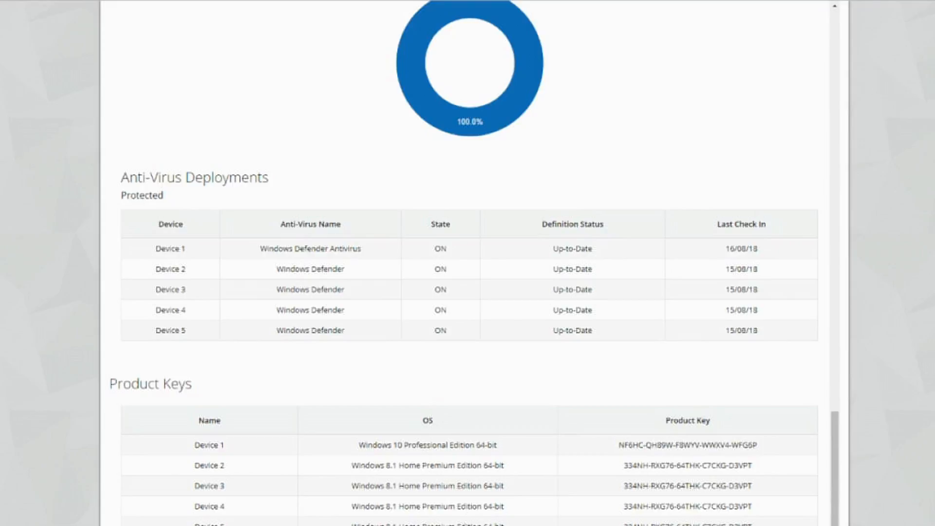
{"action": "scroll", "scroll_direction": "up", "scroll_amount": 3}
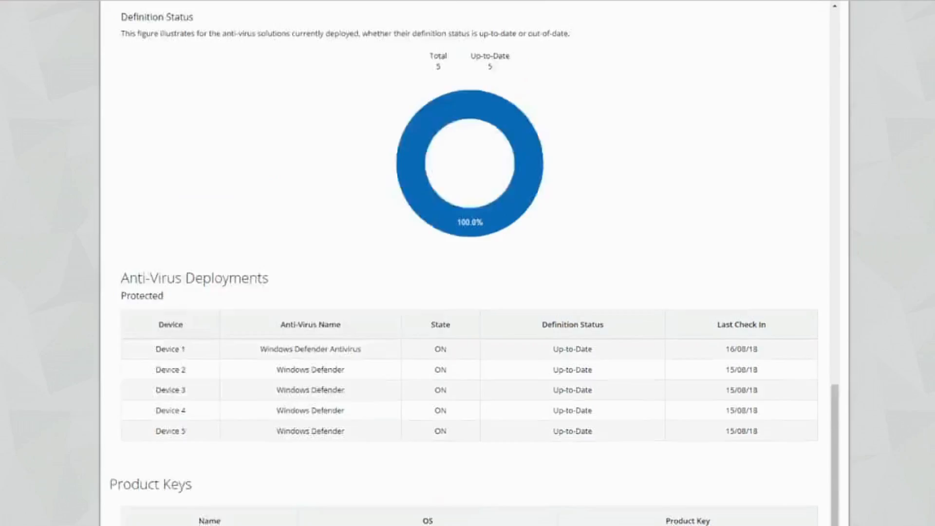
{"action": "scroll", "scroll_direction": "up", "scroll_amount": 3}
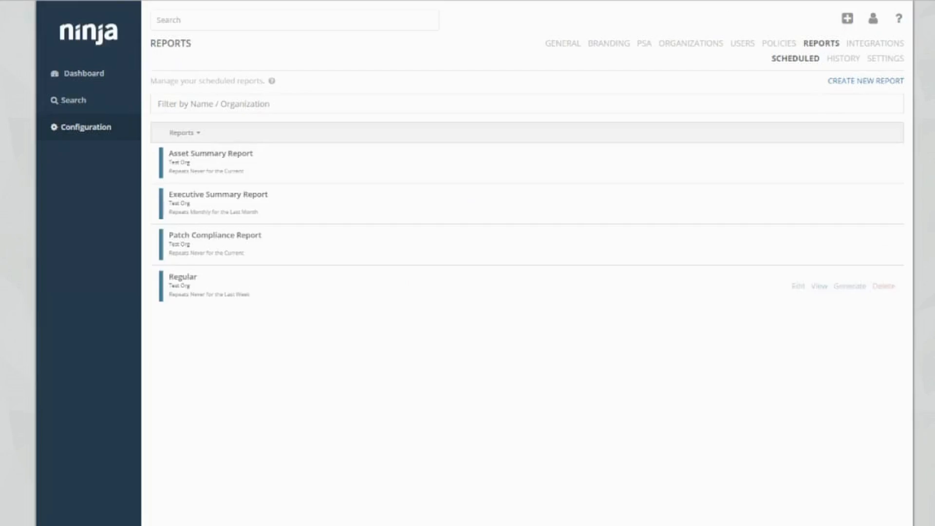
{"action": "mouse_move", "coordinate": [418, 203]}
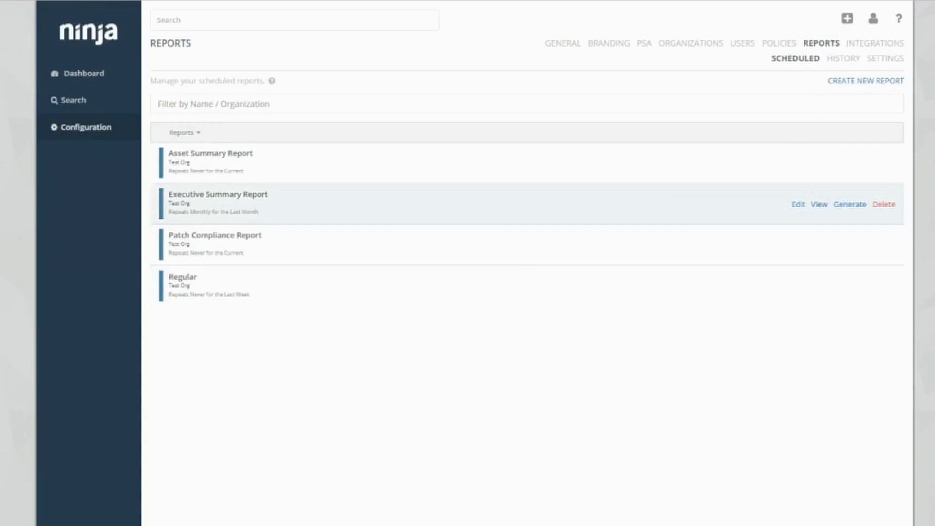
- View the Executive Summary Report for Test Org, showing its 80% total health score
{"action": "left_click", "coordinate": [819, 204]}
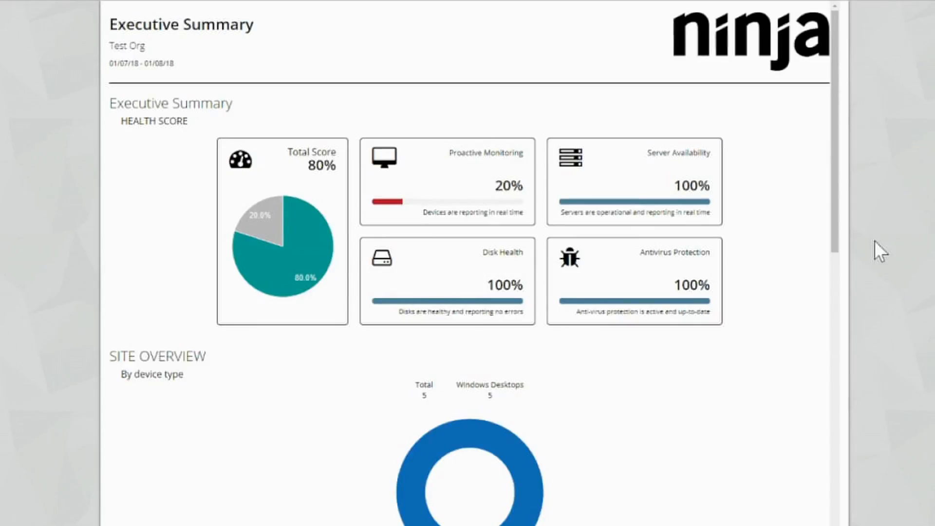
{"action": "mouse_move", "coordinate": [292, 268]}
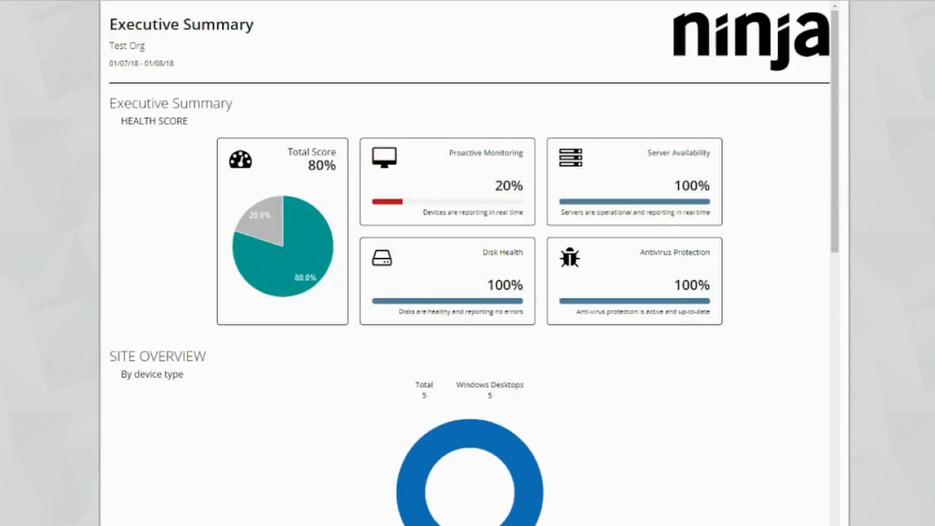
- Scroll the Executive Summary down through System Overview counts to the empty Device Spotlight section
{"action": "scroll", "scroll_direction": "down", "scroll_amount": 3}
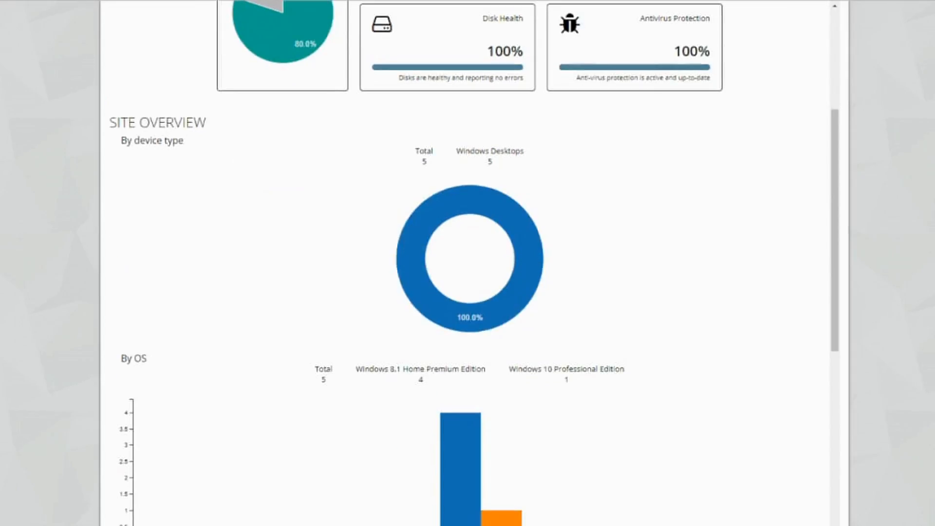
{"action": "scroll", "scroll_direction": "down", "scroll_amount": 3}
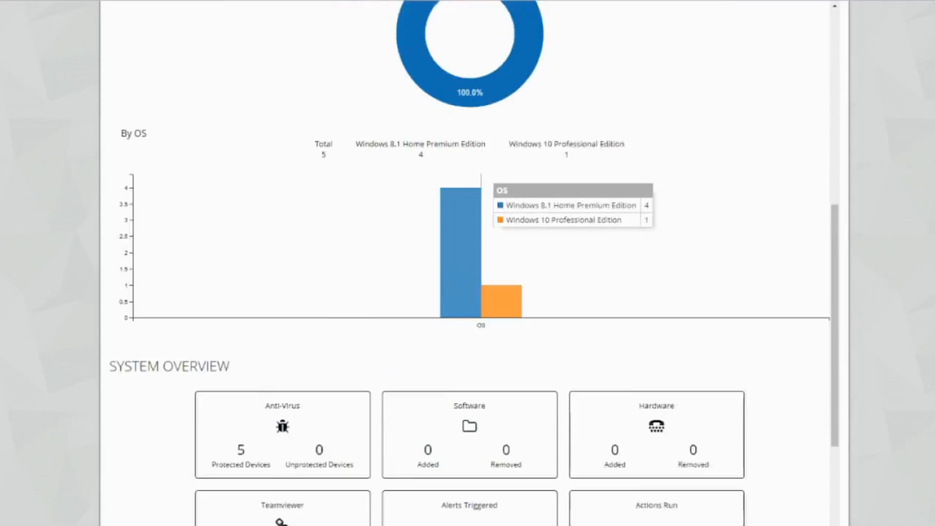
{"action": "scroll", "scroll_direction": "down", "scroll_amount": 3}
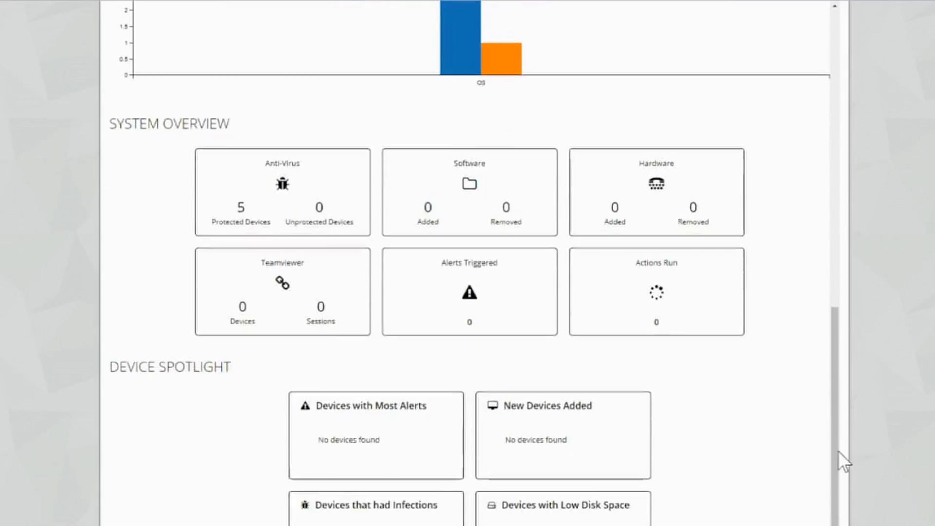
{"action": "scroll", "scroll_direction": "down", "scroll_amount": 3}
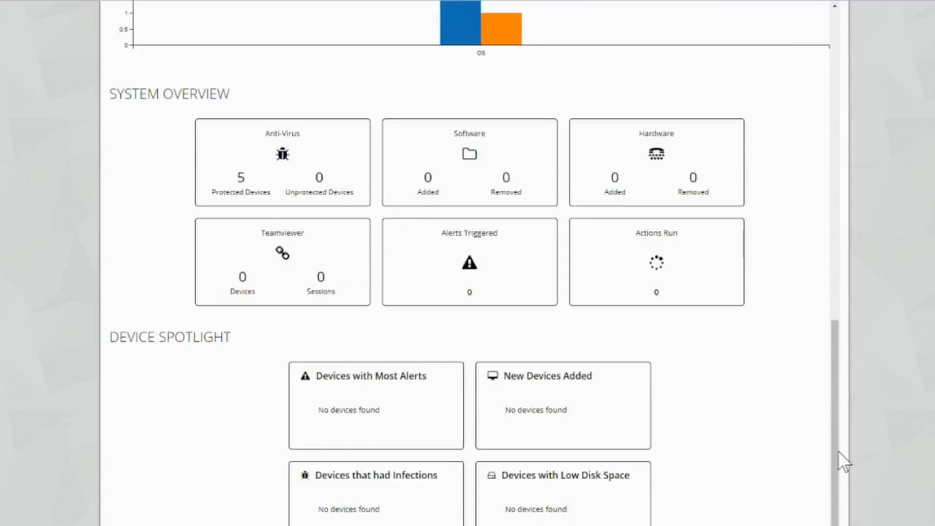
{"action": "mouse_move", "coordinate": [630, 401]}
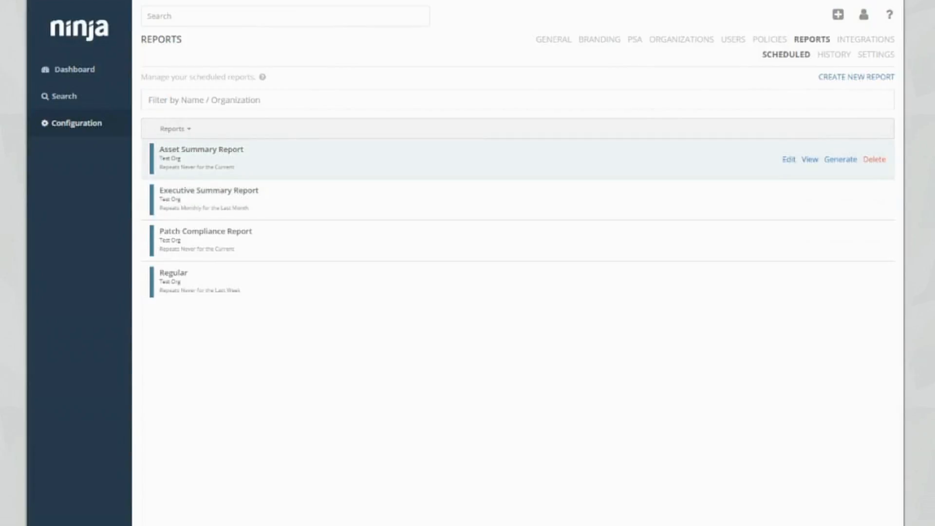
- View the Asset Summary Report and scroll past Devices by Operating System to the Windows & Mac Devices Details table
{"action": "left_click", "coordinate": [810, 158]}
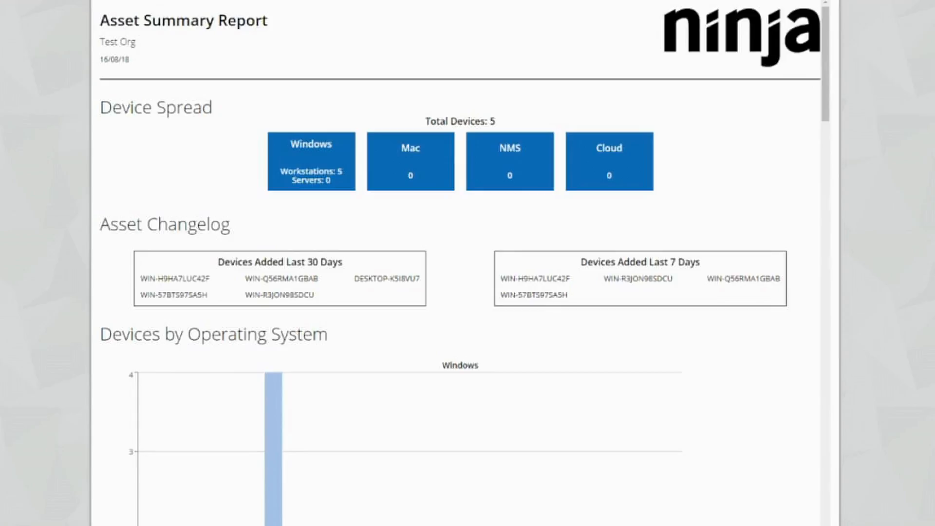
{"action": "mouse_move", "coordinate": [689, 364]}
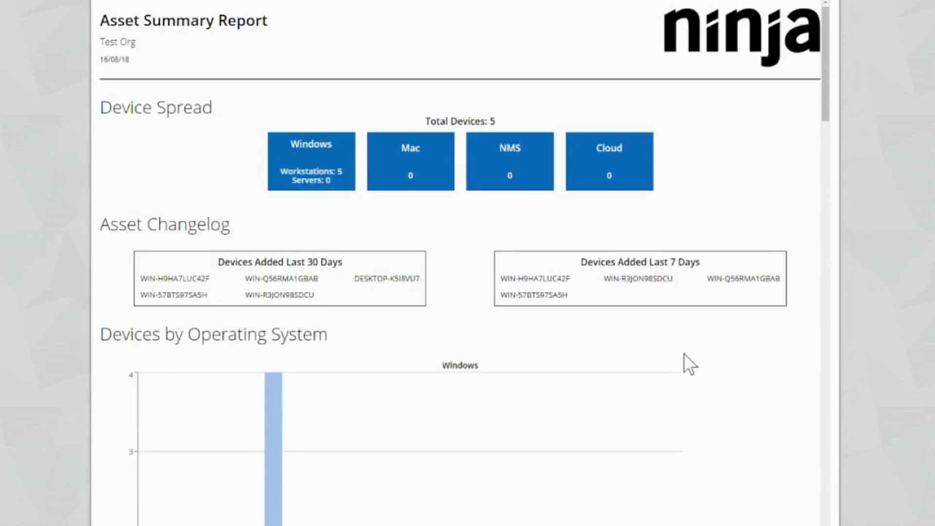
{"action": "mouse_move", "coordinate": [706, 357]}
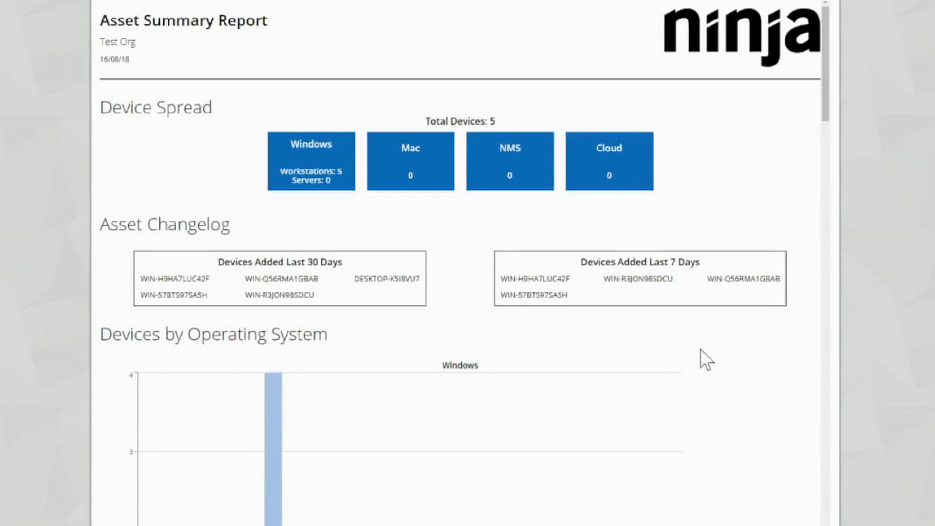
{"action": "scroll", "scroll_direction": "down", "scroll_amount": 3}
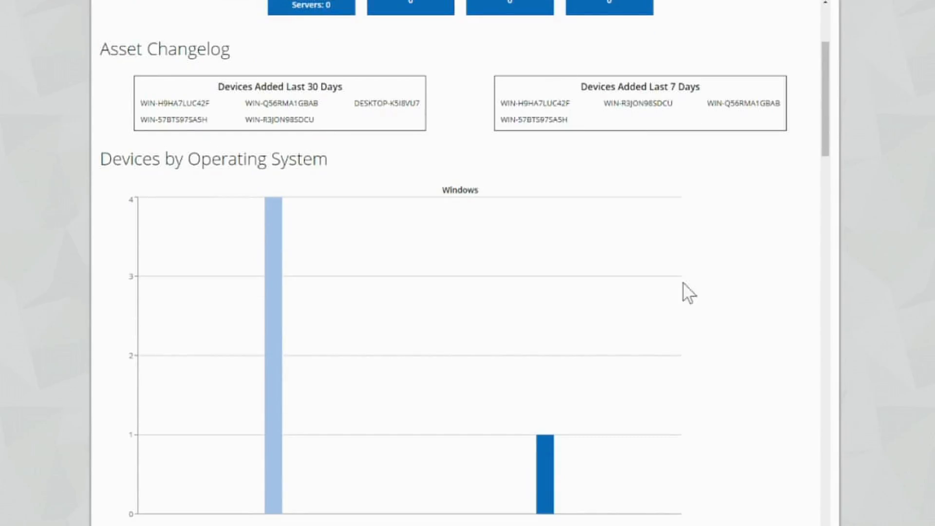
{"action": "scroll", "scroll_direction": "down", "scroll_amount": 3}
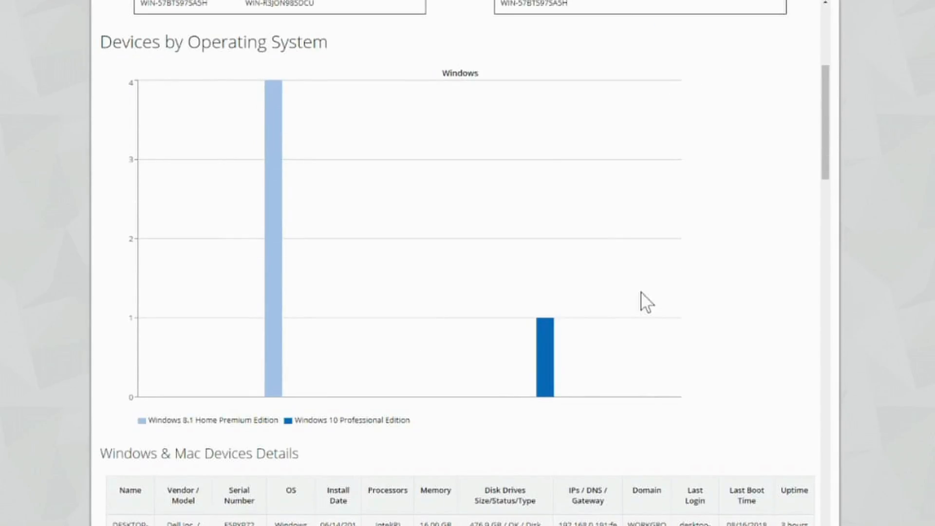
{"action": "scroll", "scroll_direction": "down", "scroll_amount": 3}
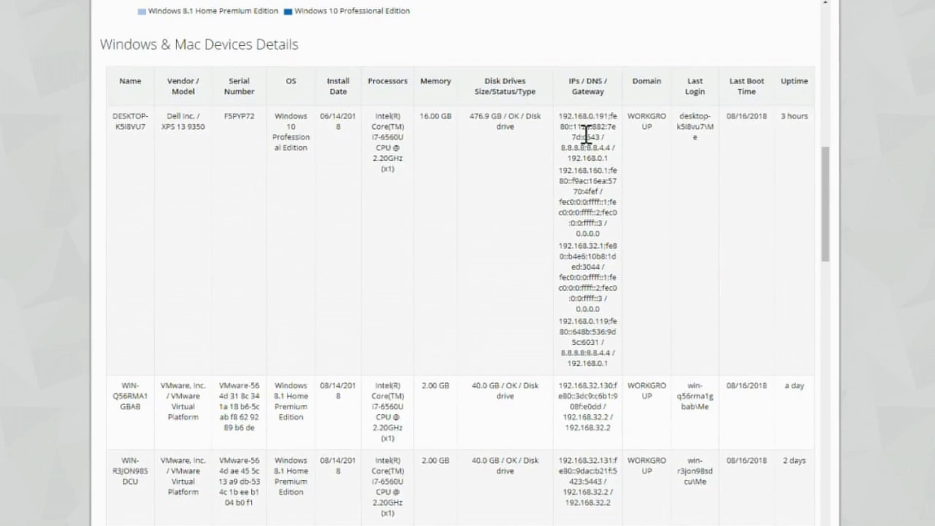
{"action": "mouse_move", "coordinate": [370, 325]}
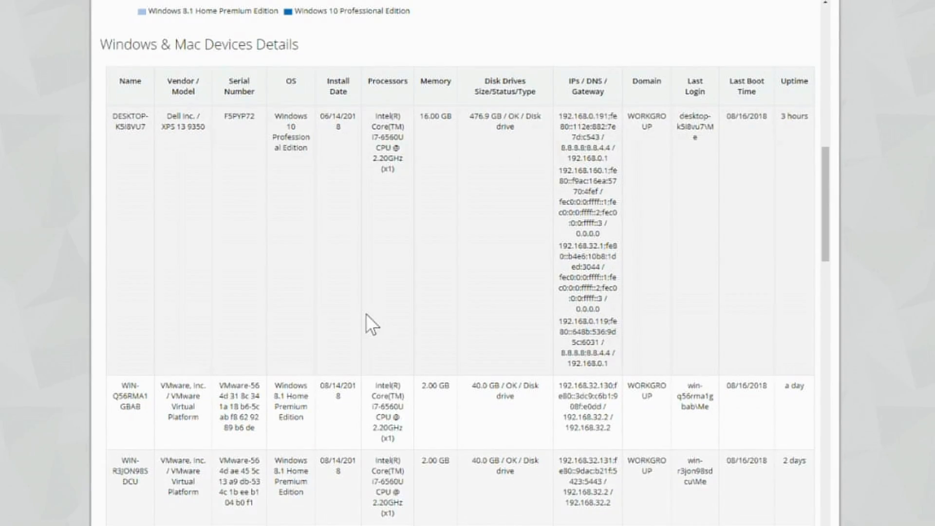
{"action": "mouse_move", "coordinate": [601, 269]}
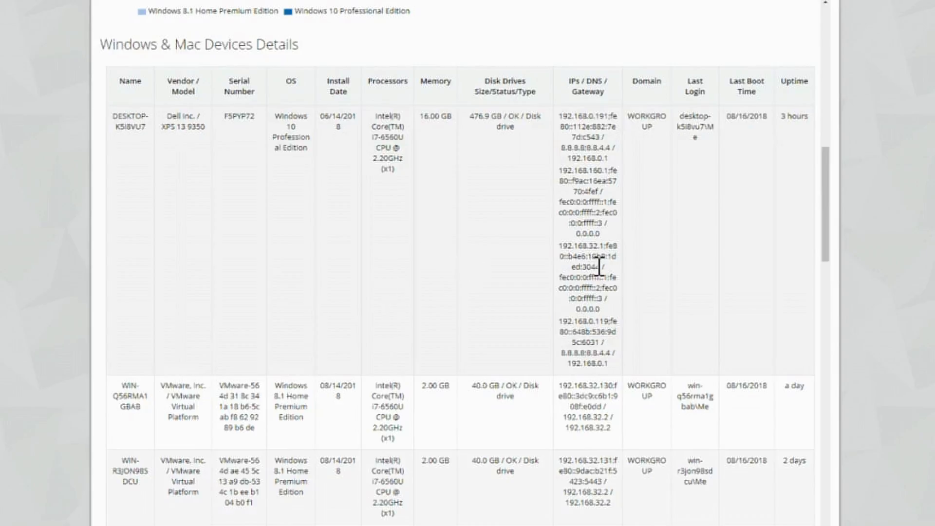
{"action": "mouse_move", "coordinate": [798, 305]}
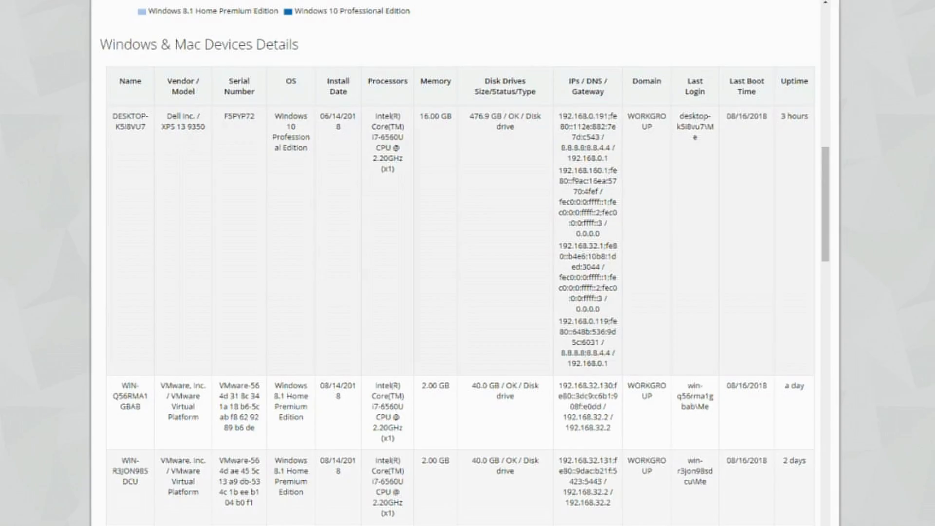
{"action": "scroll", "scroll_direction": "down", "scroll_amount": 3}
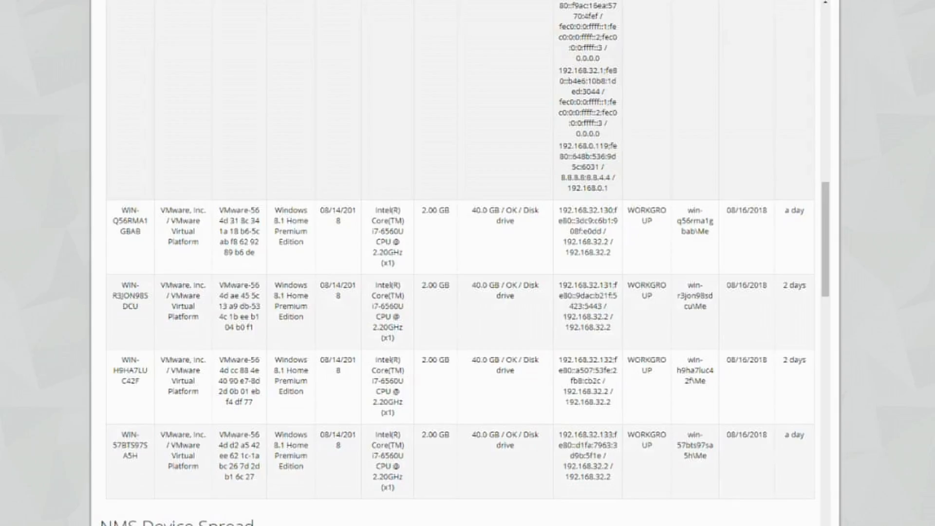
{"action": "scroll", "scroll_direction": "down", "scroll_amount": 3}
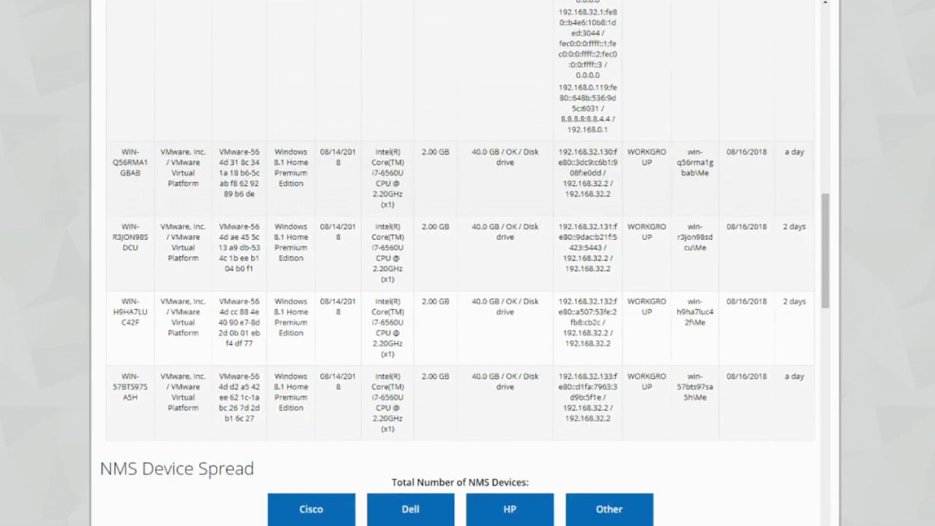
- Scroll through the asset report's component spread, hard drive and disk volume tables
{"action": "scroll", "scroll_direction": "down", "scroll_amount": 3}
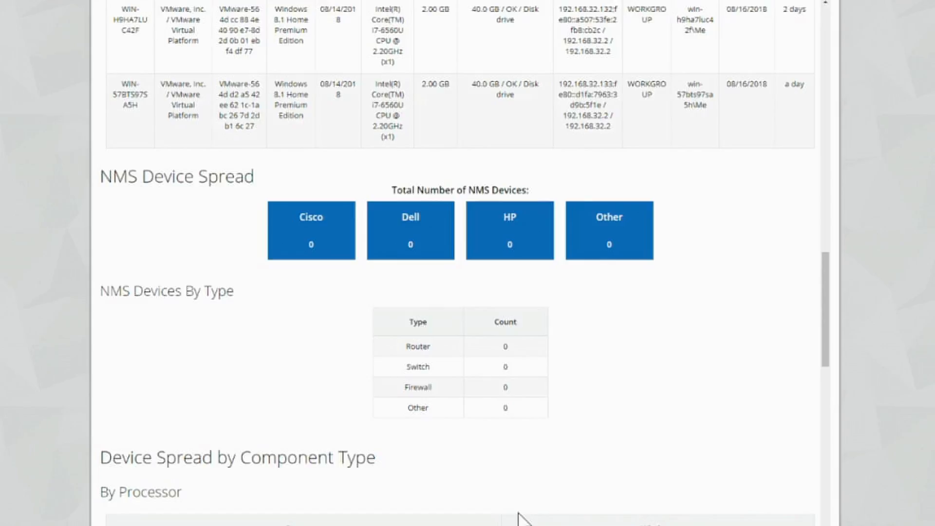
{"action": "scroll", "scroll_direction": "down", "scroll_amount": 3}
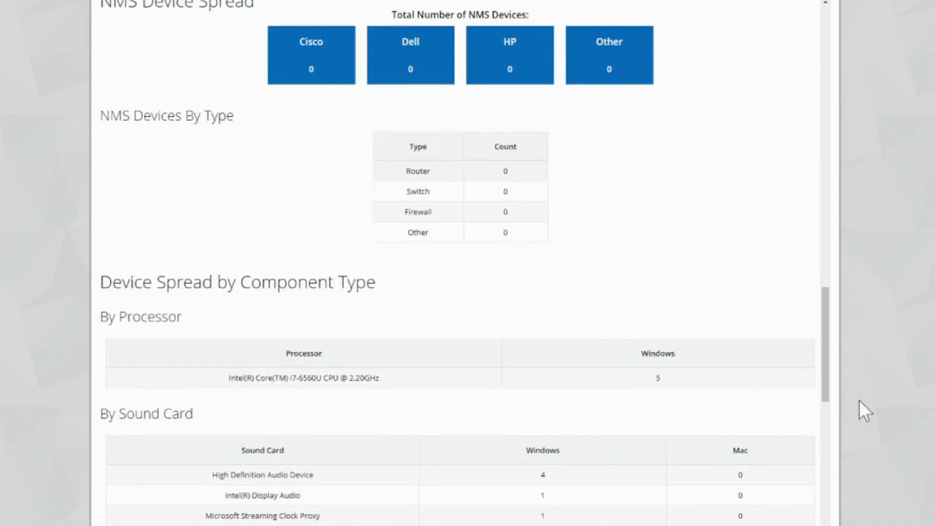
{"action": "scroll", "scroll_direction": "down", "scroll_amount": 3}
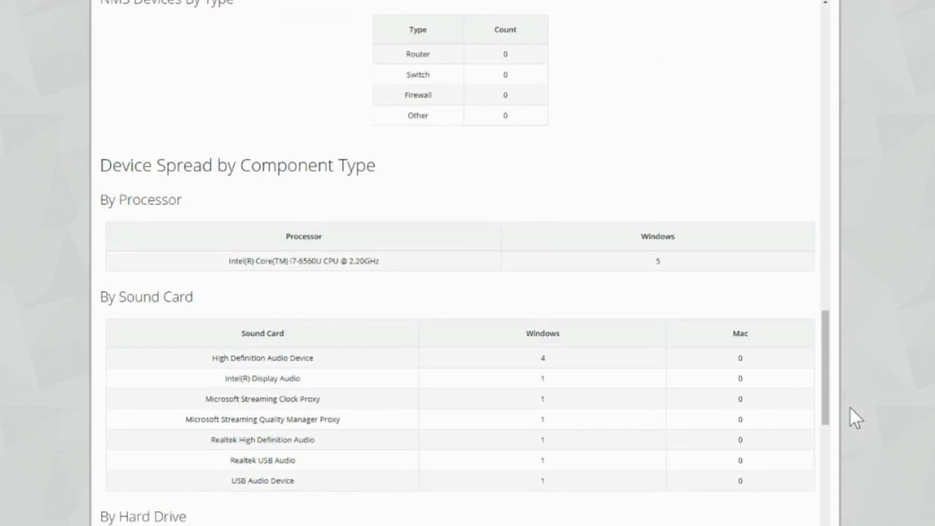
{"action": "scroll", "scroll_direction": "down", "scroll_amount": 3}
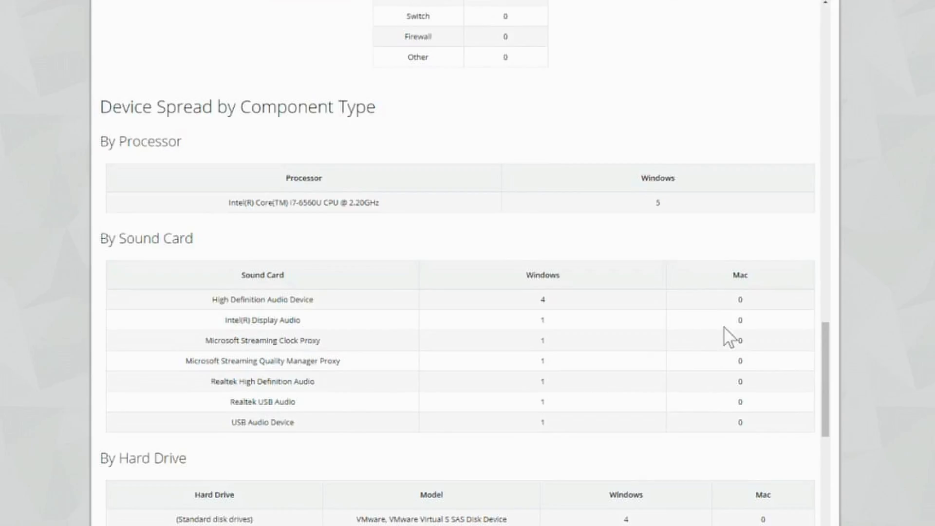
{"action": "scroll", "scroll_direction": "down", "scroll_amount": 3}
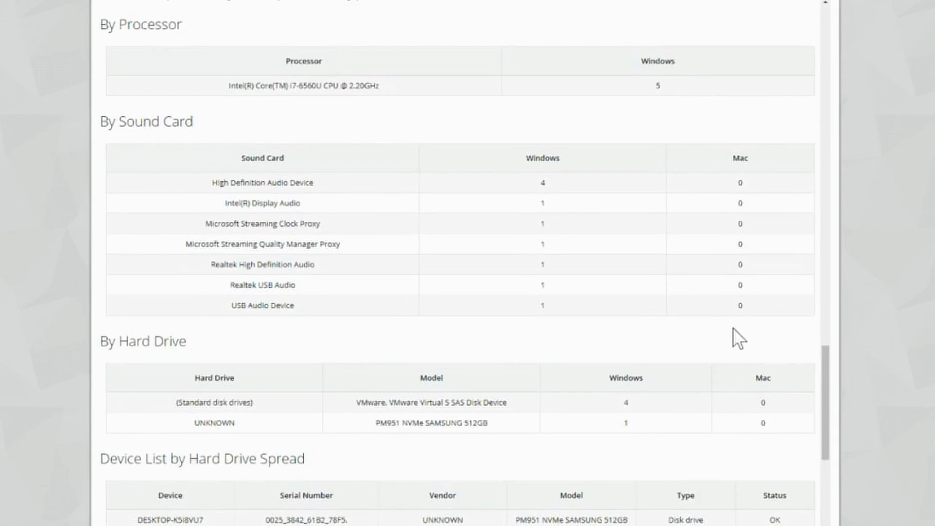
{"action": "scroll", "scroll_direction": "down", "scroll_amount": 3}
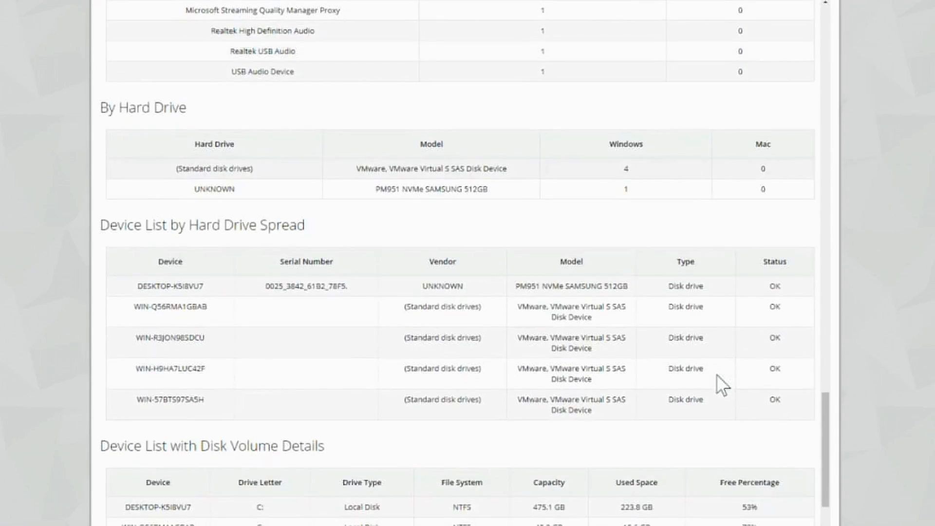
{"action": "scroll", "scroll_direction": "down", "scroll_amount": 3}
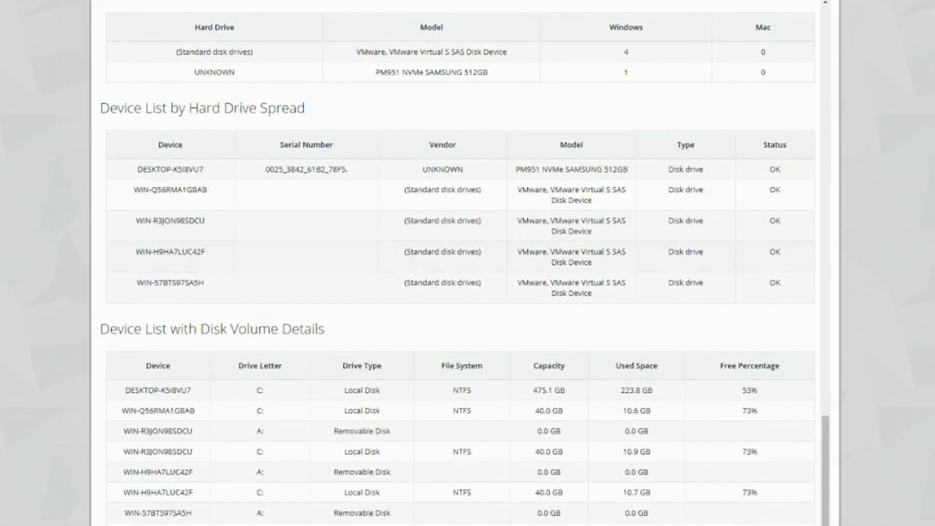
{"action": "mouse_move", "coordinate": [563, 292]}
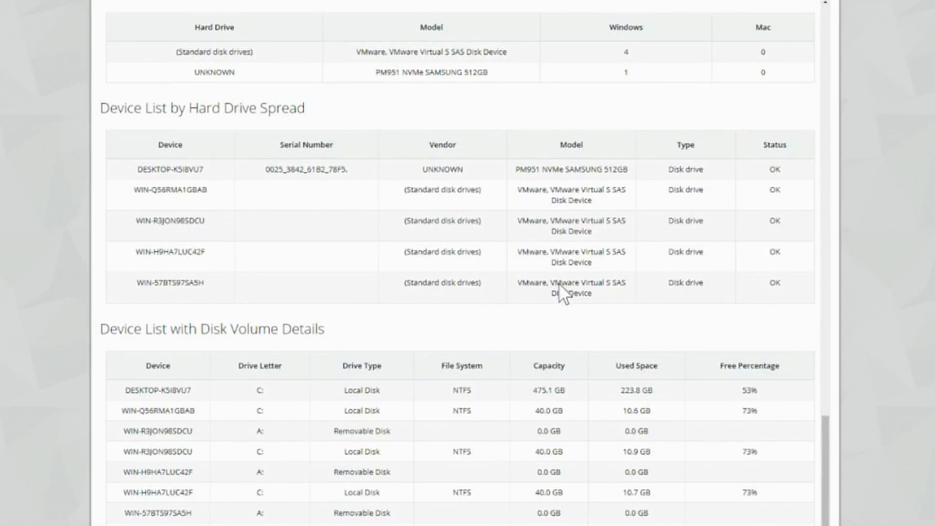
{"action": "mouse_move", "coordinate": [751, 377]}
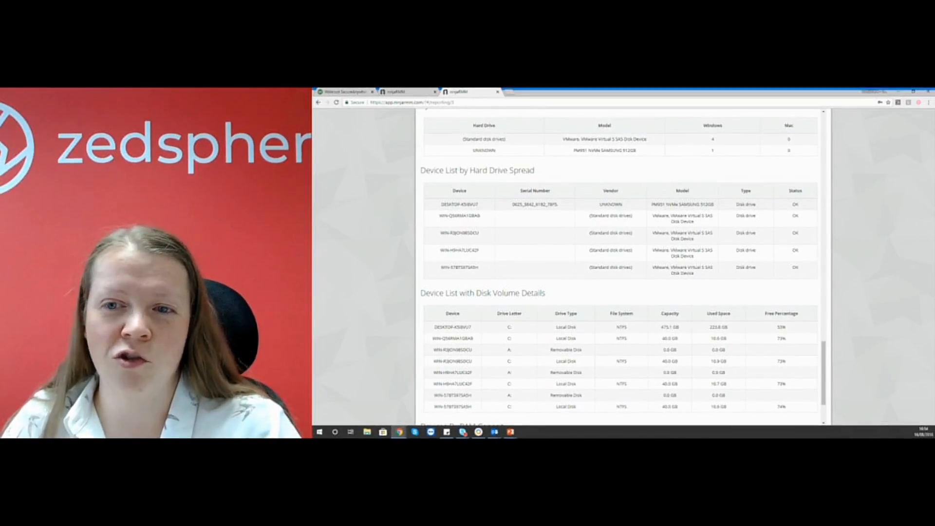
{"action": "scroll", "scroll_direction": "down", "scroll_amount": 3}
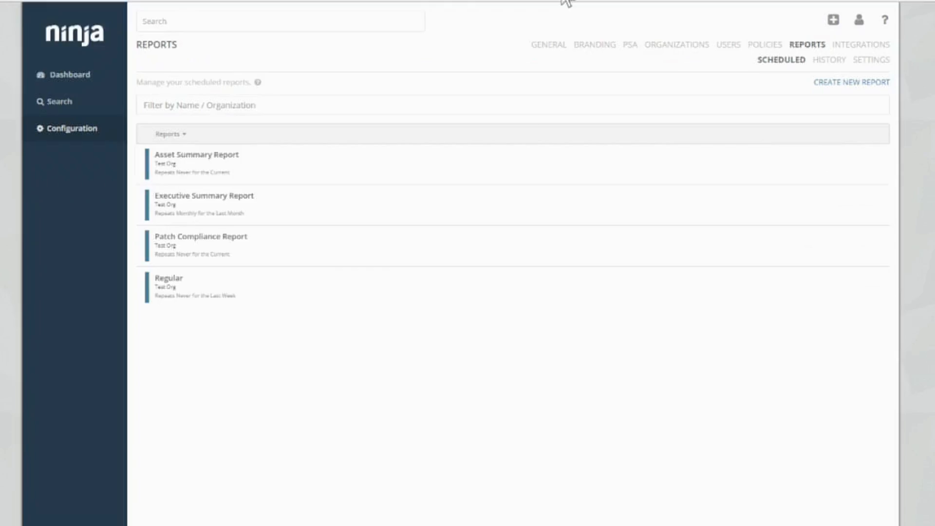
- Open the Patch Compliance Report for Test Org and scroll through its failed, pending and 100% enablement charts
{"action": "left_click", "coordinate": [201, 236]}
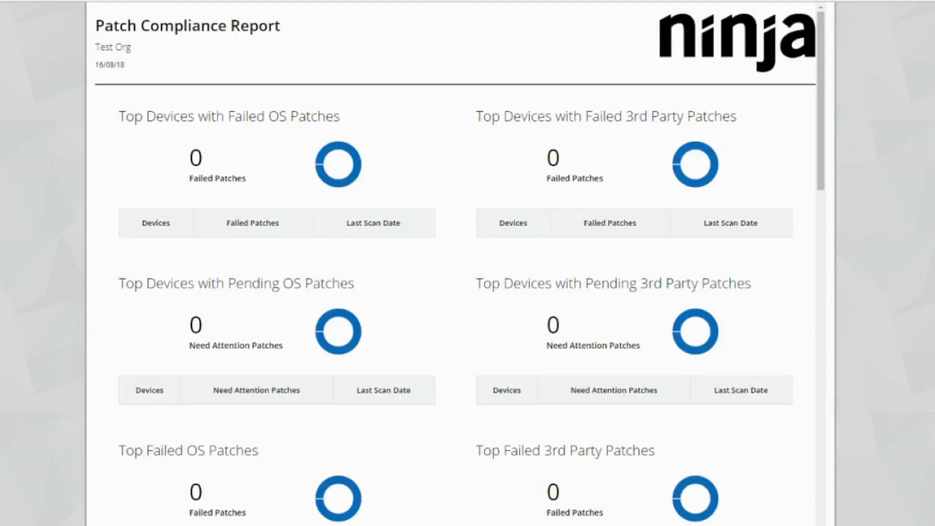
{"action": "scroll", "scroll_direction": "down", "scroll_amount": 3}
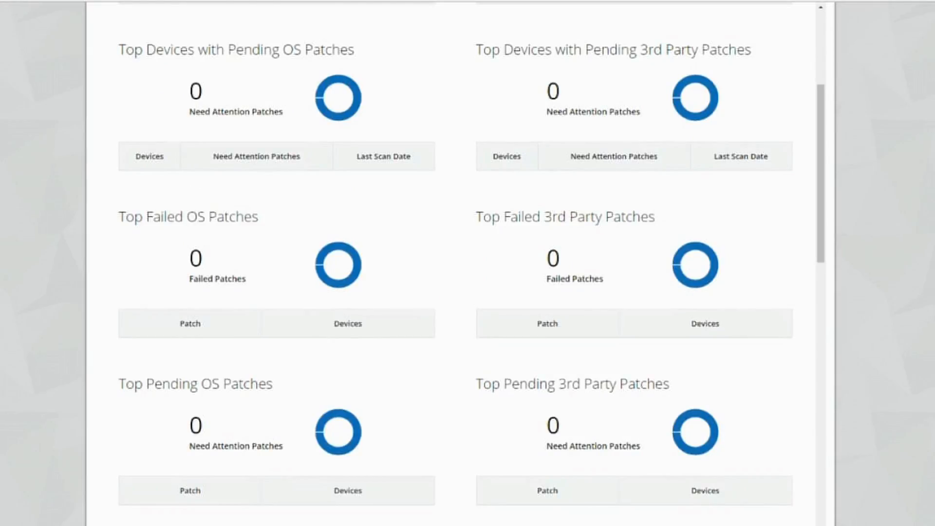
{"action": "scroll", "scroll_direction": "down", "scroll_amount": 3}
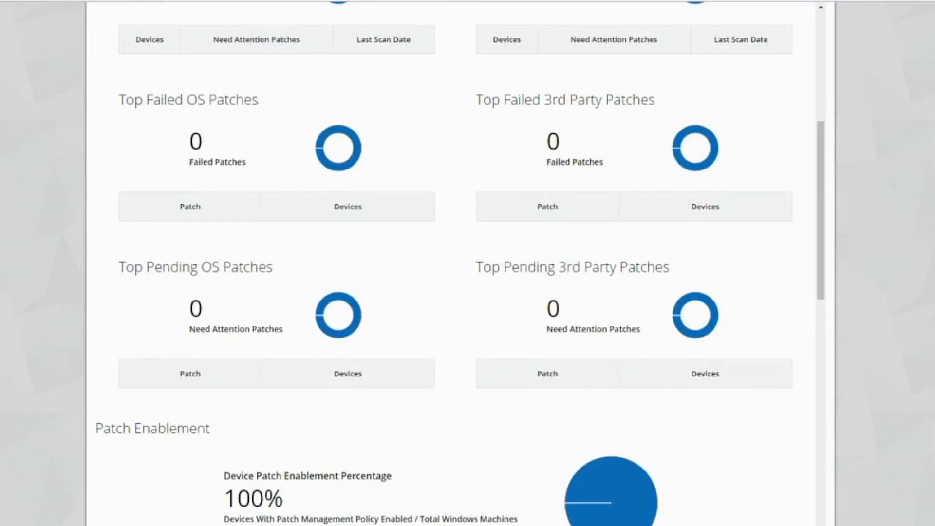
{"action": "scroll", "scroll_direction": "down", "scroll_amount": 3}
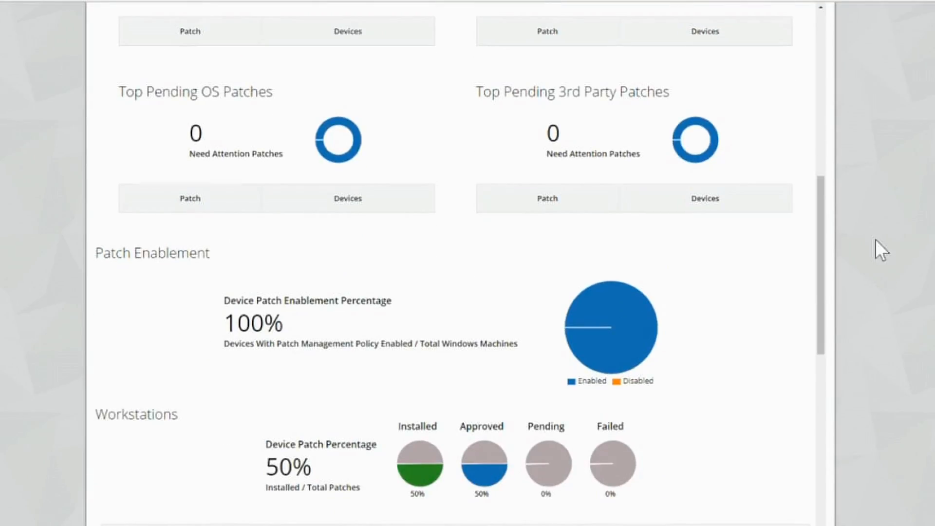
{"action": "scroll", "scroll_direction": "down", "scroll_amount": 3}
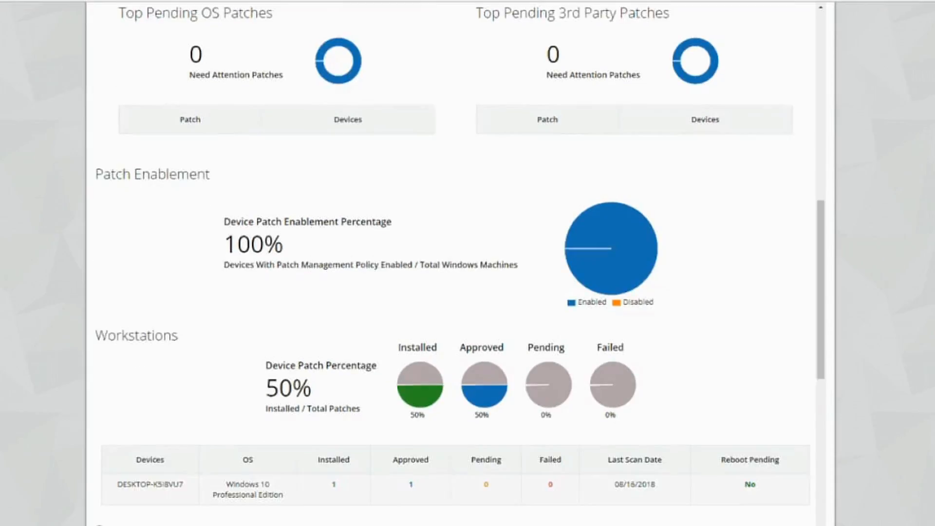
{"action": "scroll", "scroll_direction": "down", "scroll_amount": 3}
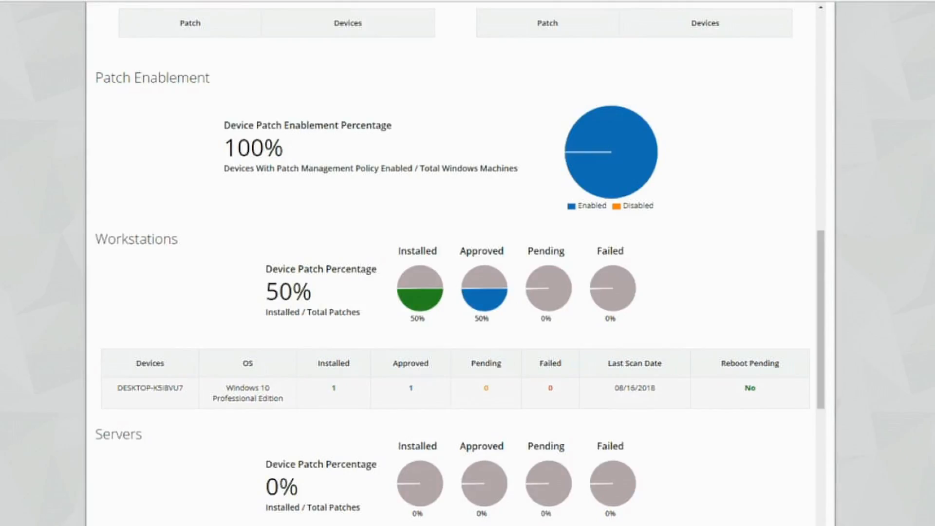
{"action": "scroll", "scroll_direction": "down", "scroll_amount": 3}
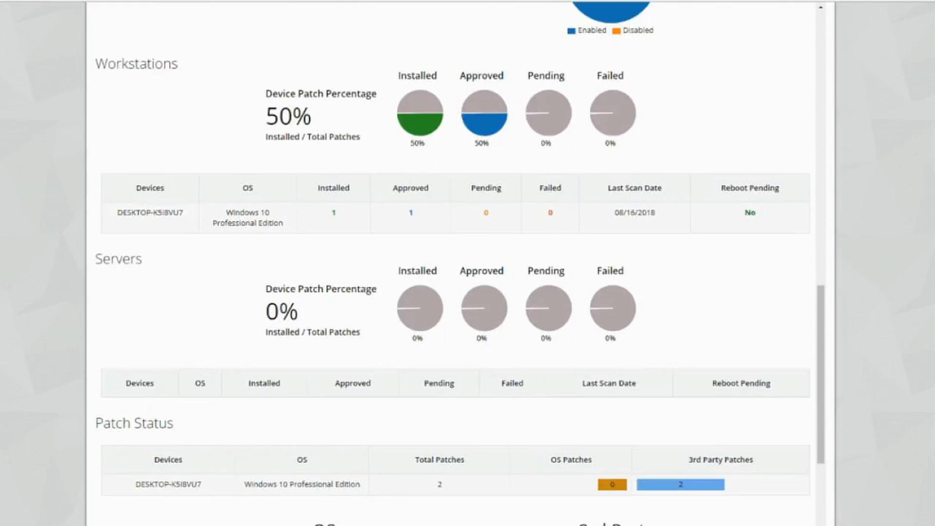
{"action": "mouse_move", "coordinate": [770, 510]}
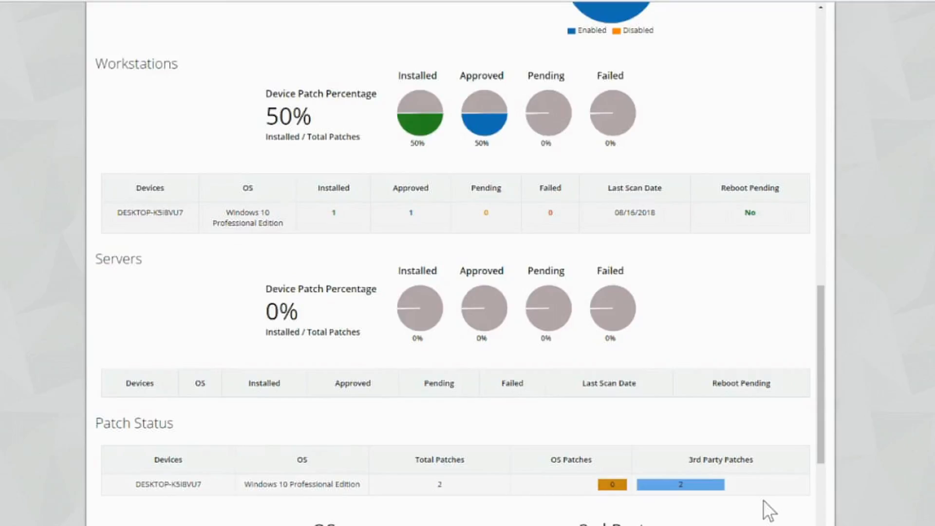
{"action": "mouse_move", "coordinate": [440, 493]}
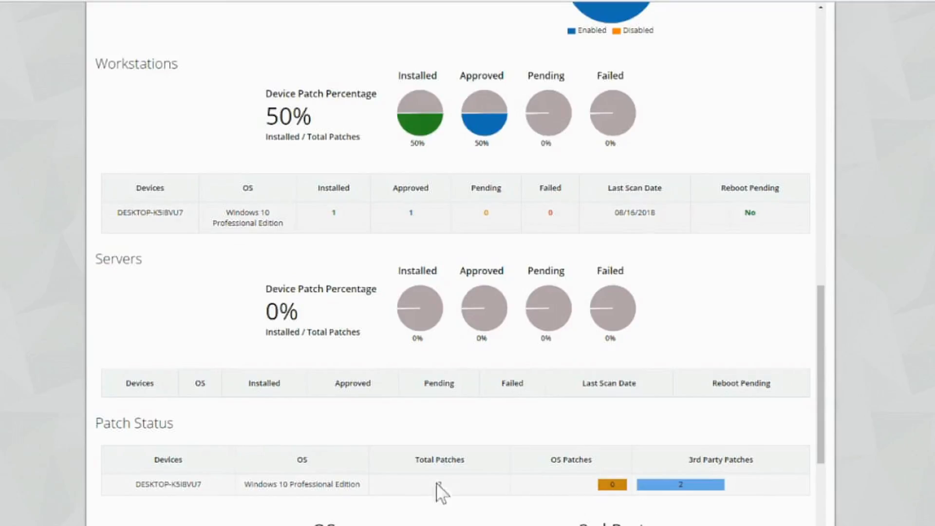
{"action": "mouse_move", "coordinate": [786, 481]}
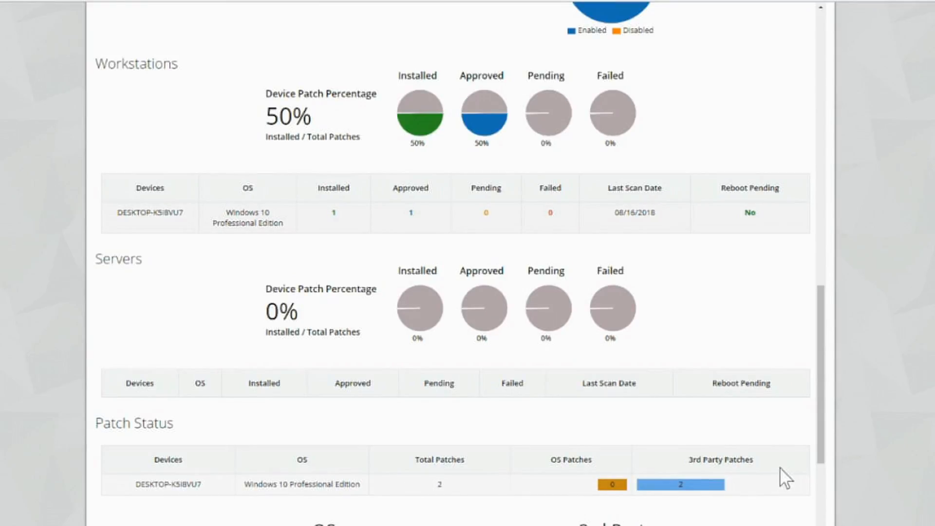
{"action": "mouse_move", "coordinate": [776, 484]}
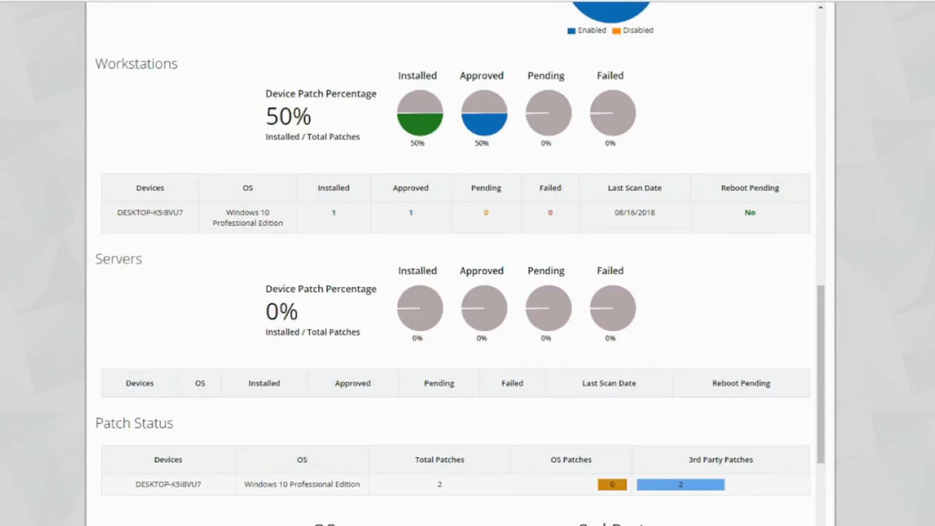
{"action": "scroll", "scroll_direction": "down", "scroll_amount": 3}
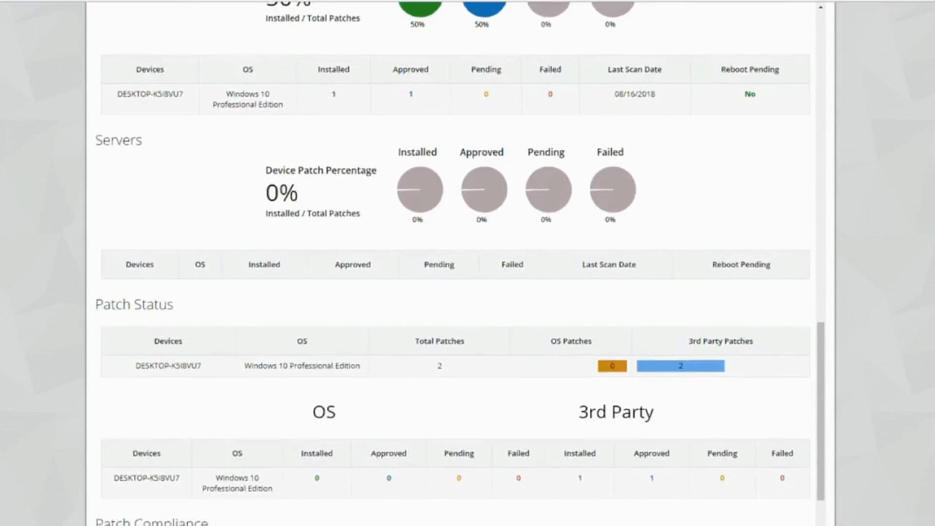
{"action": "scroll", "scroll_direction": "down", "scroll_amount": 3}
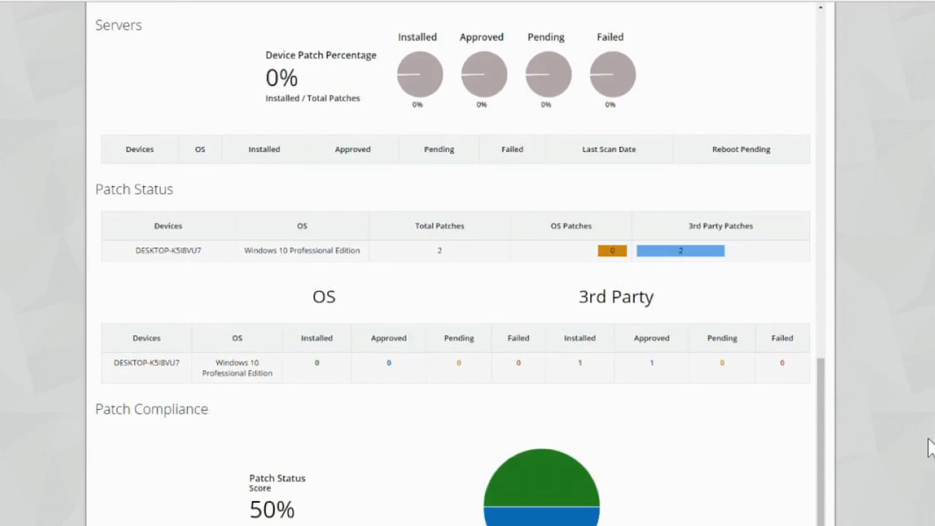
{"action": "mouse_move", "coordinate": [533, 269]}
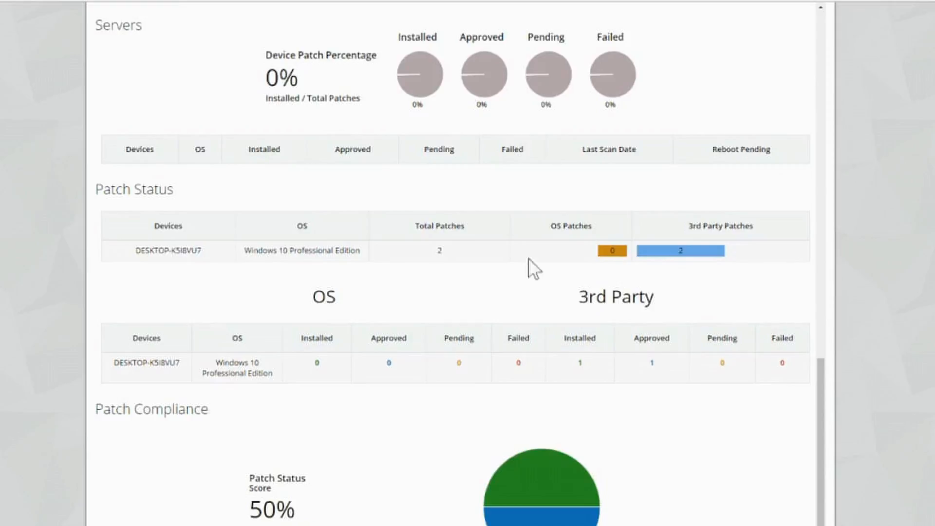
{"action": "mouse_move", "coordinate": [918, 291]}
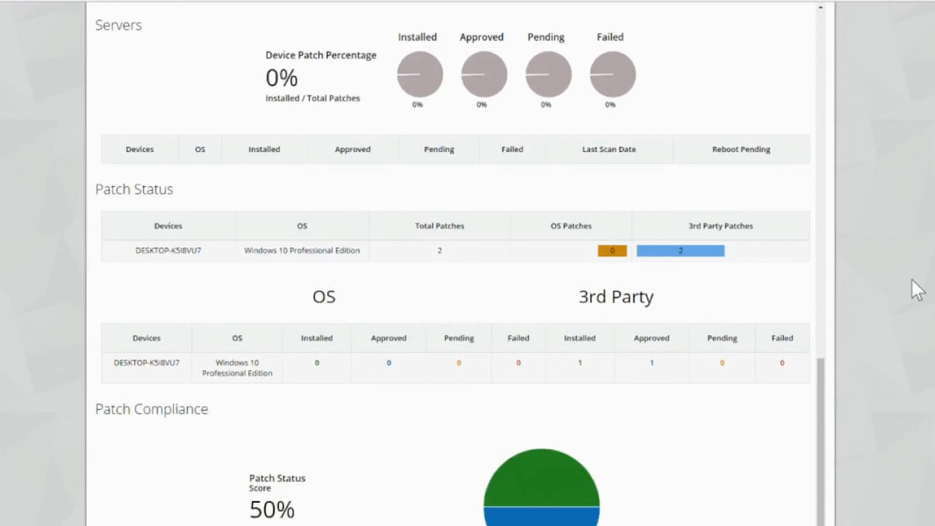
{"action": "mouse_move", "coordinate": [844, 276]}
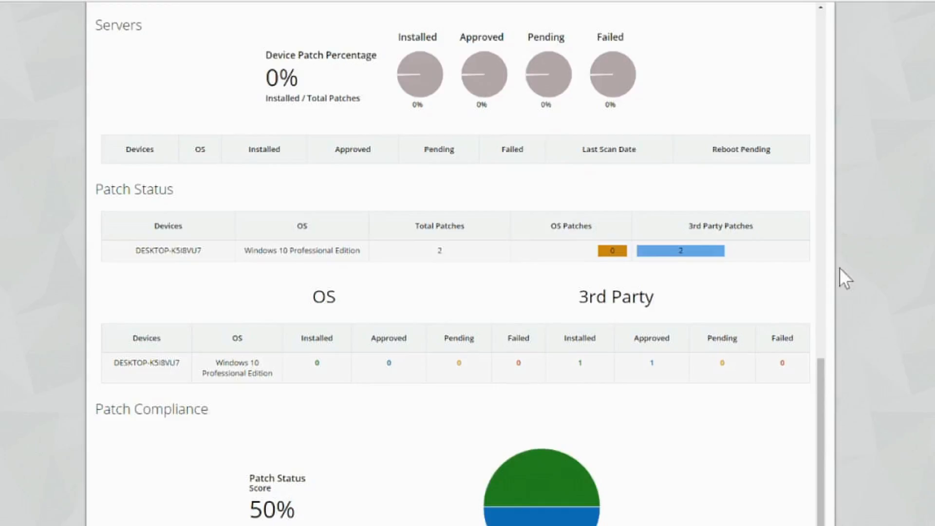
{"action": "scroll", "scroll_direction": "down", "scroll_amount": 3}
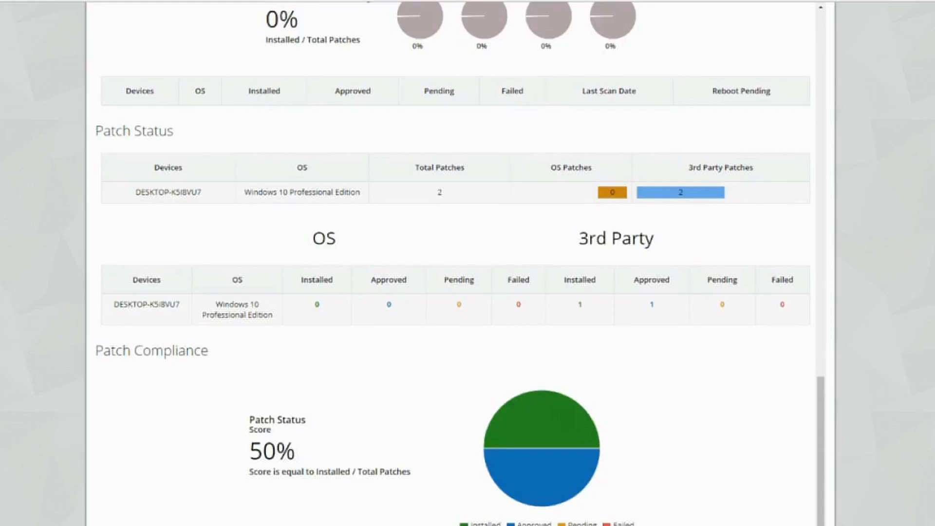
{"action": "scroll", "scroll_direction": "up", "scroll_amount": 3}
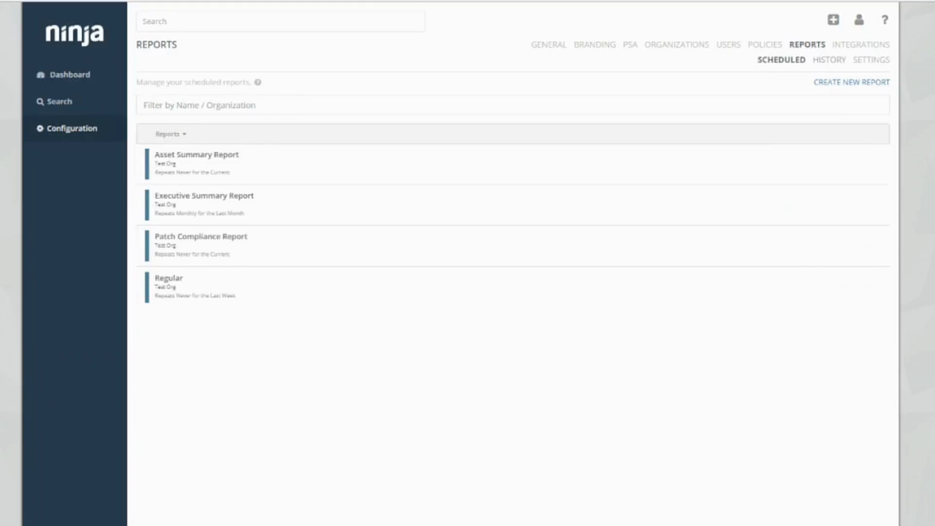
- Review the empty report History, then switch to report Settings showing the reporting logo
{"action": "left_click", "coordinate": [829, 59]}
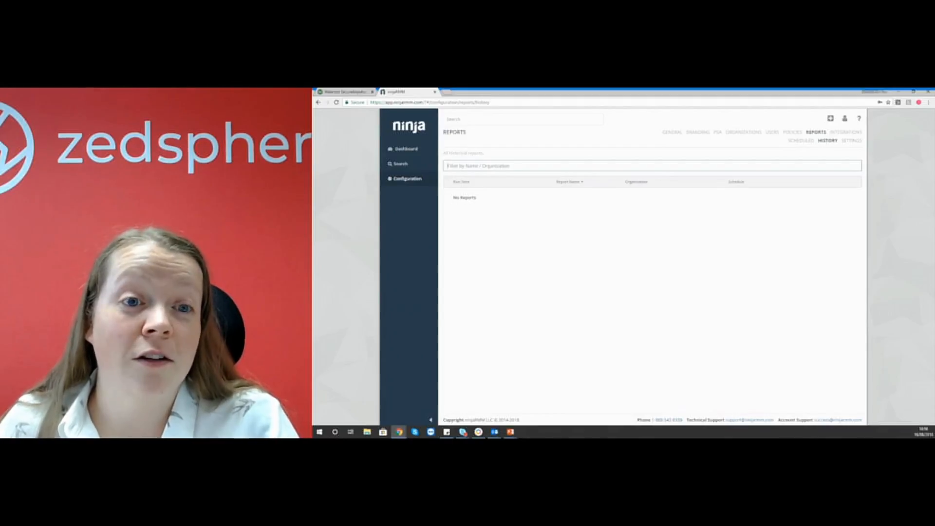
{"action": "mouse_move", "coordinate": [641, 253]}
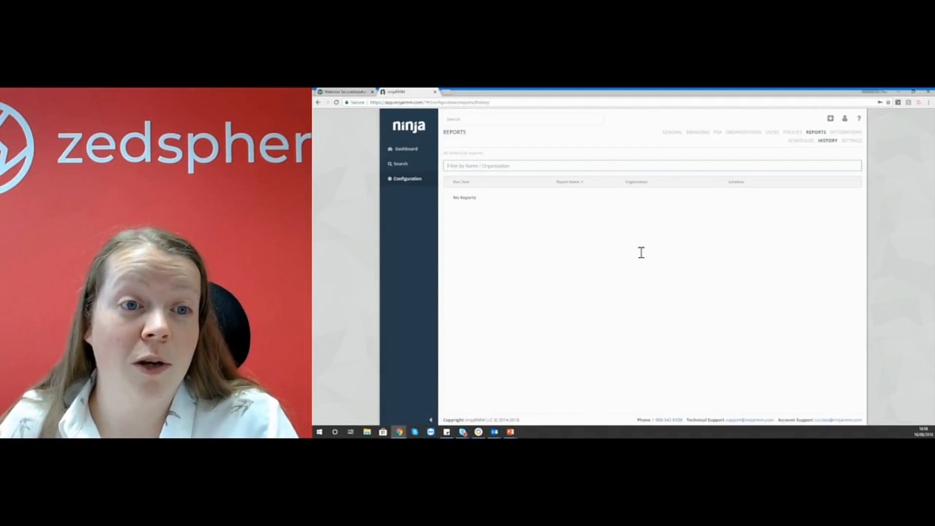
{"action": "mouse_move", "coordinate": [668, 290]}
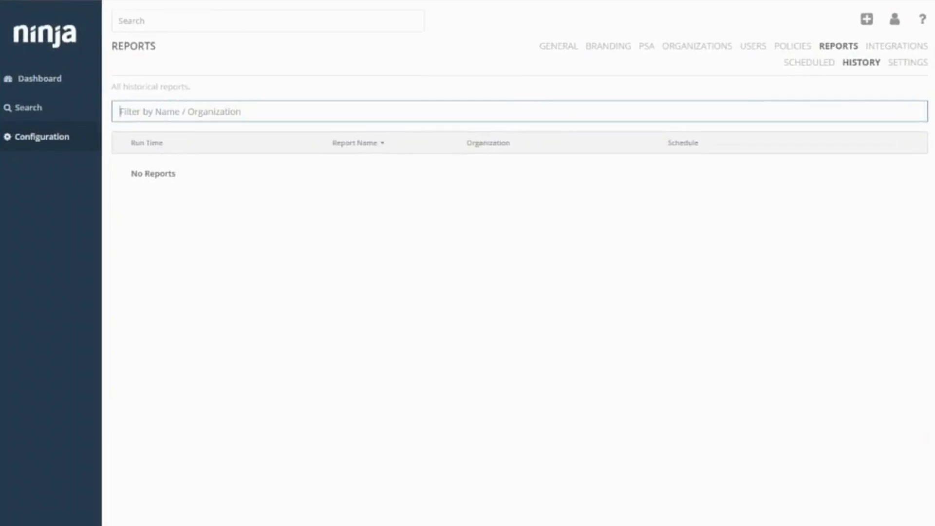
{"action": "left_click", "coordinate": [907, 62]}
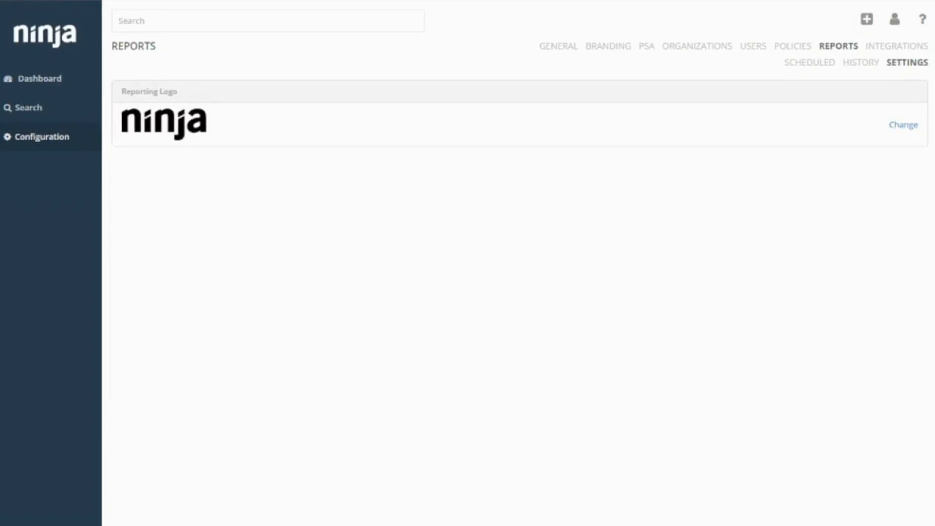
{"action": "mouse_move", "coordinate": [509, 272]}
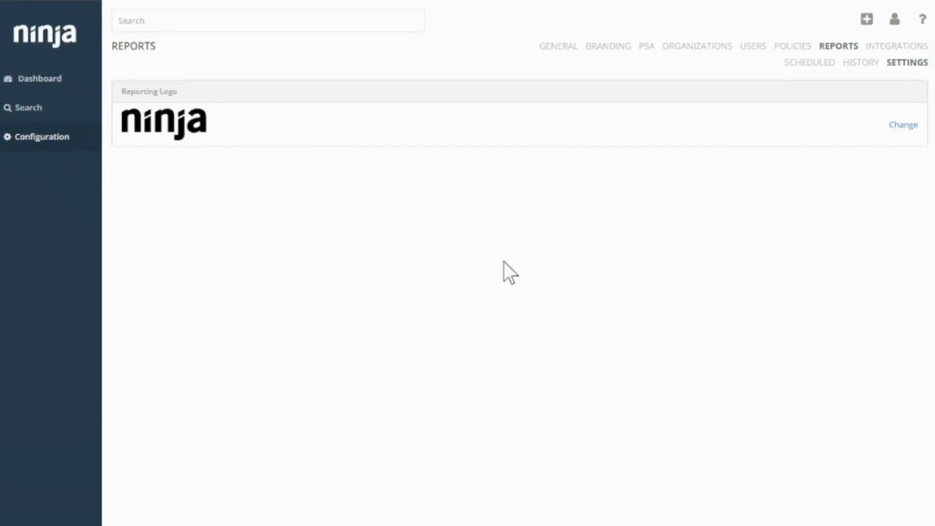